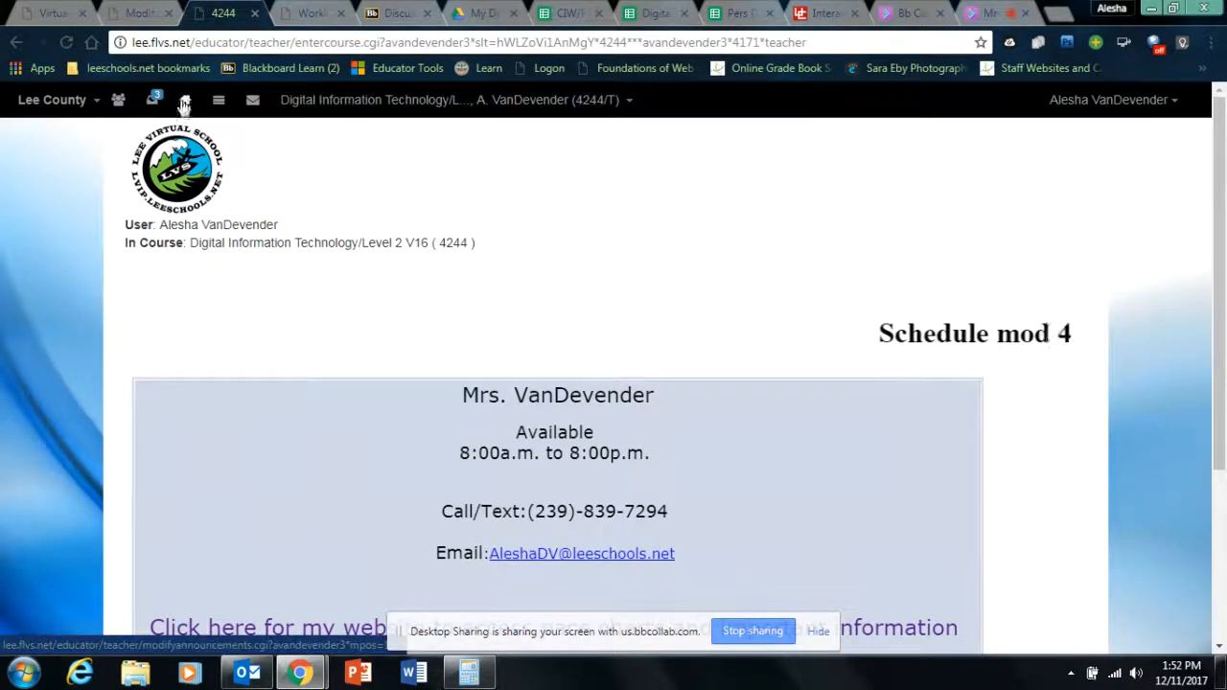
Step: Show the Digital Information Technology announcement with availability, contact details and the website link
click(184, 100)
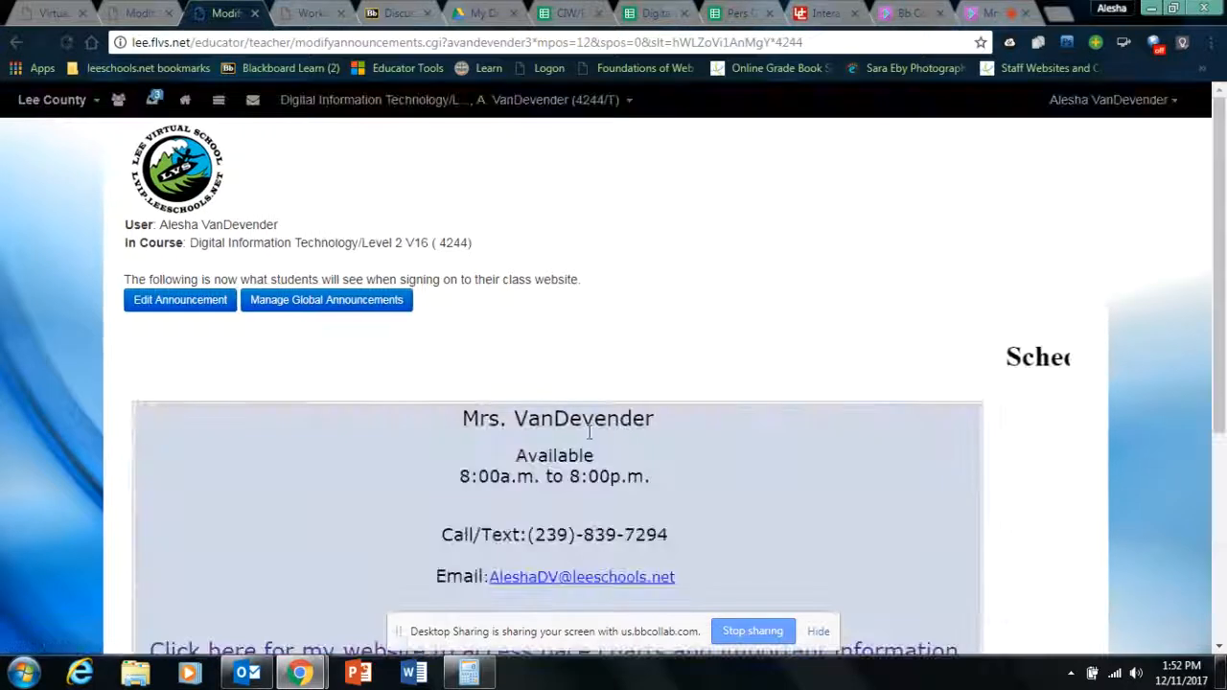
scroll(down, 3)
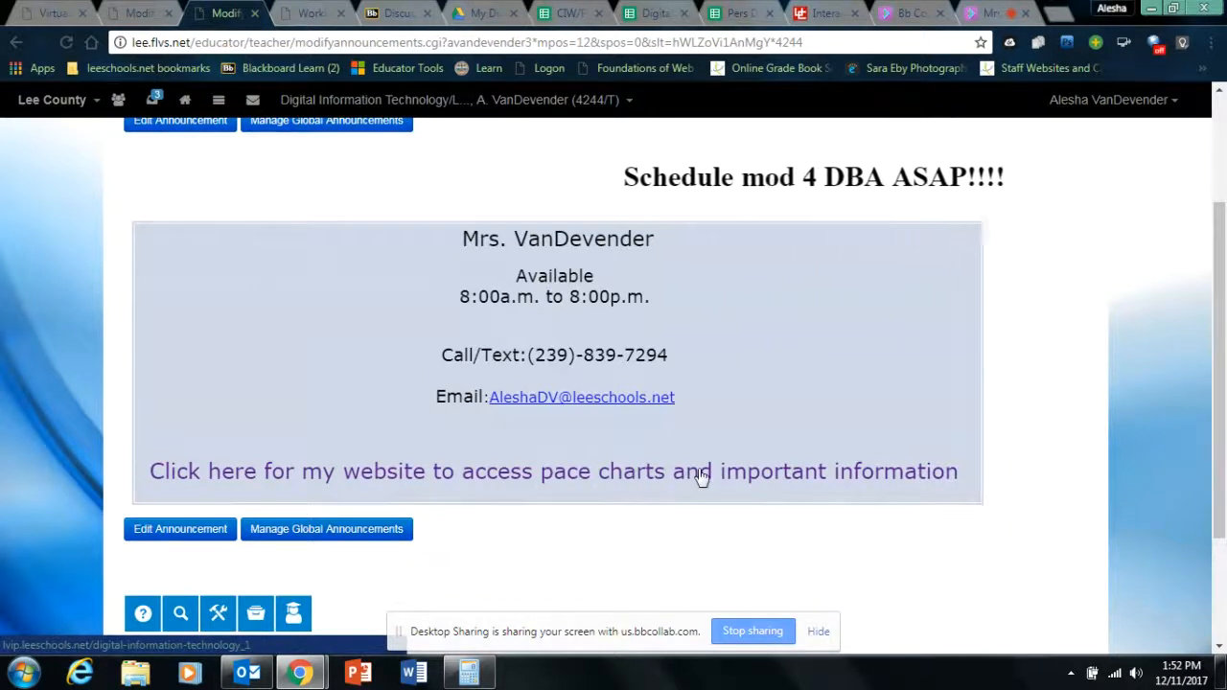
Step: Reach the Make an Appointment section of the teacher's Digital Information Technology site
click(552, 472)
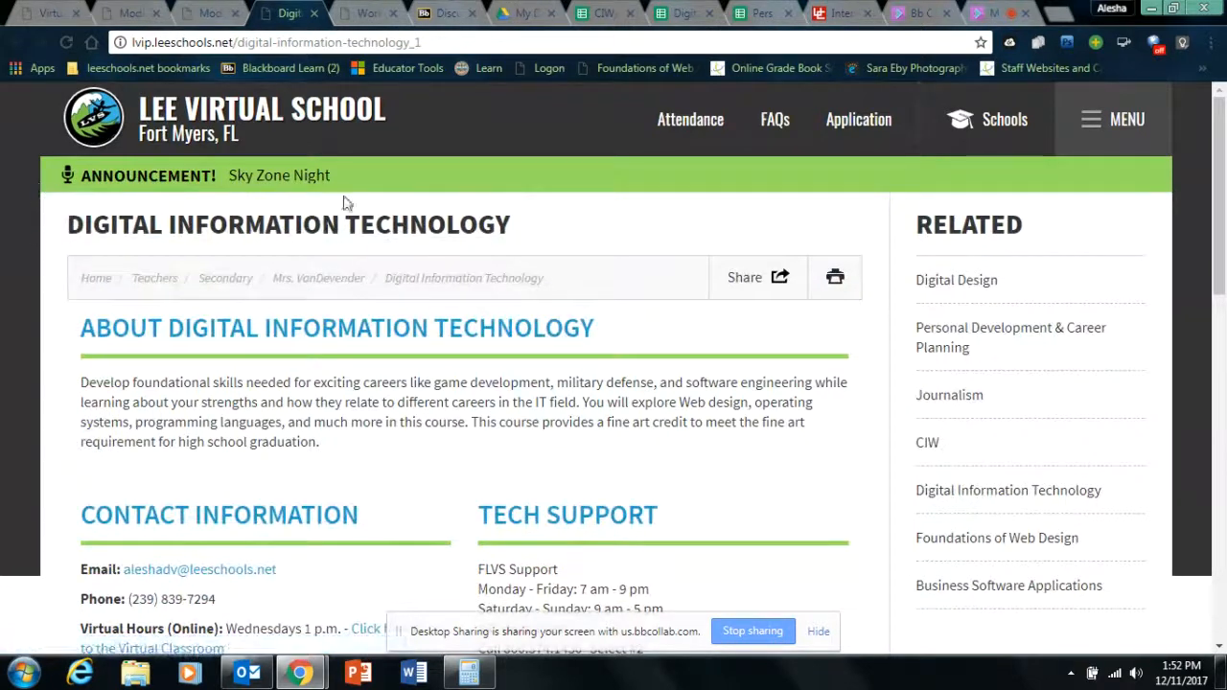
mouse_move(648, 252)
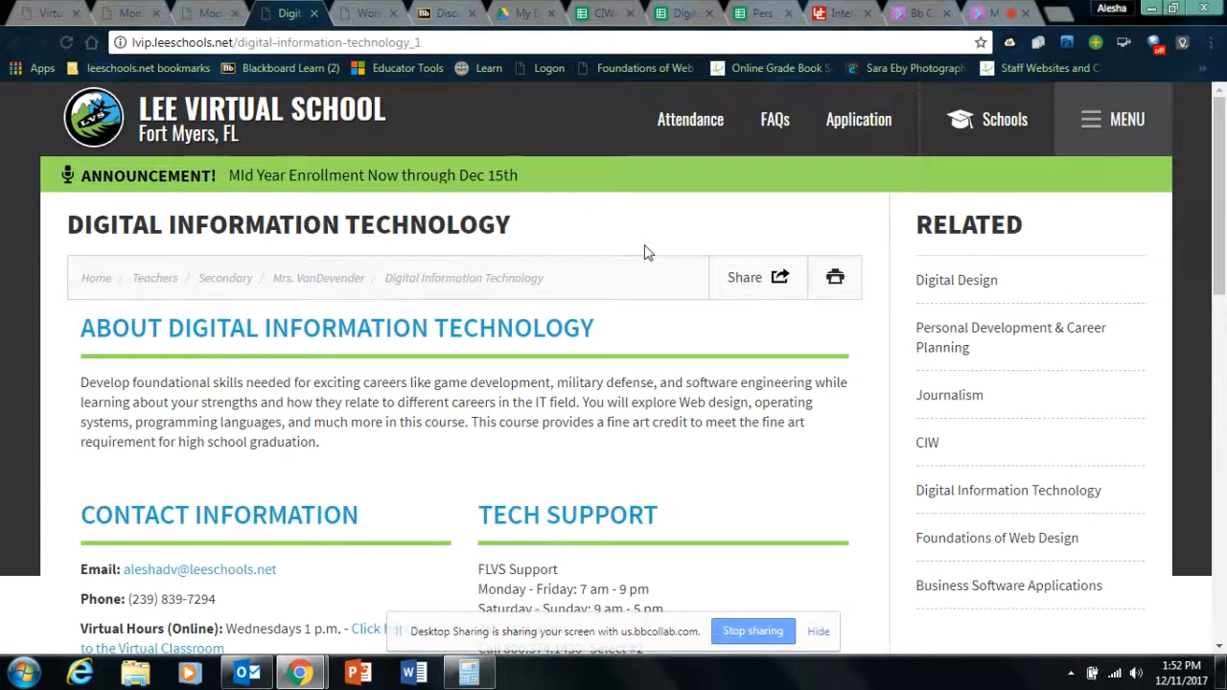
mouse_move(642, 272)
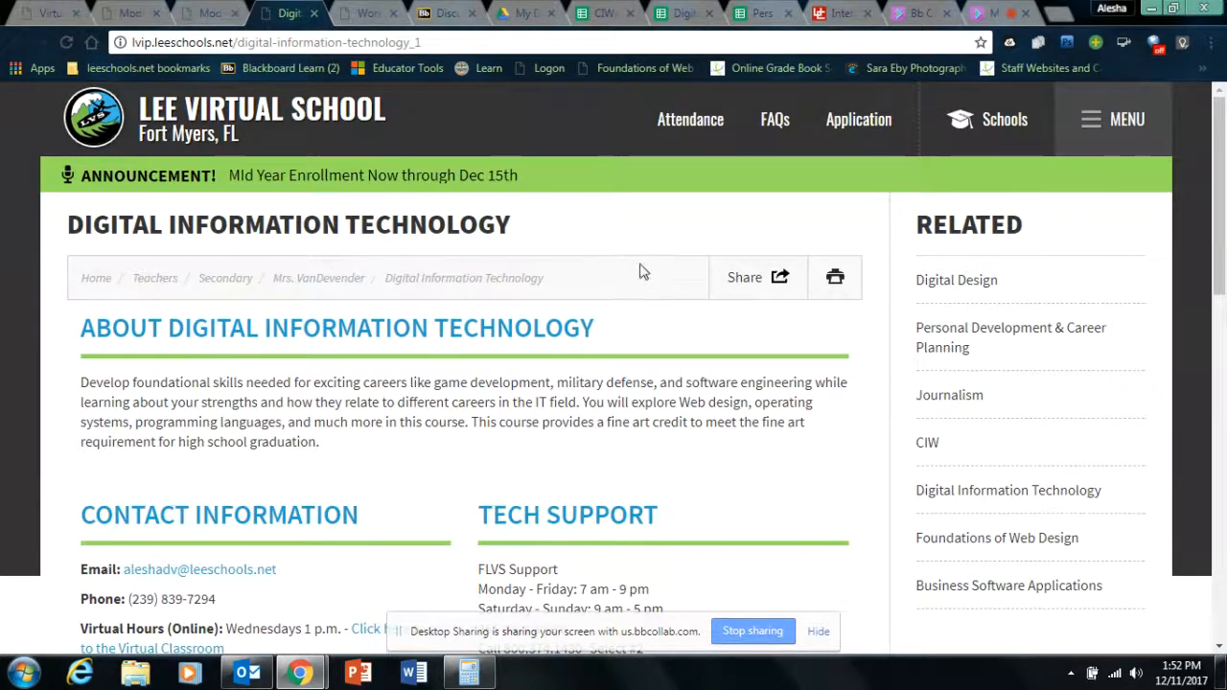
scroll(down, 3)
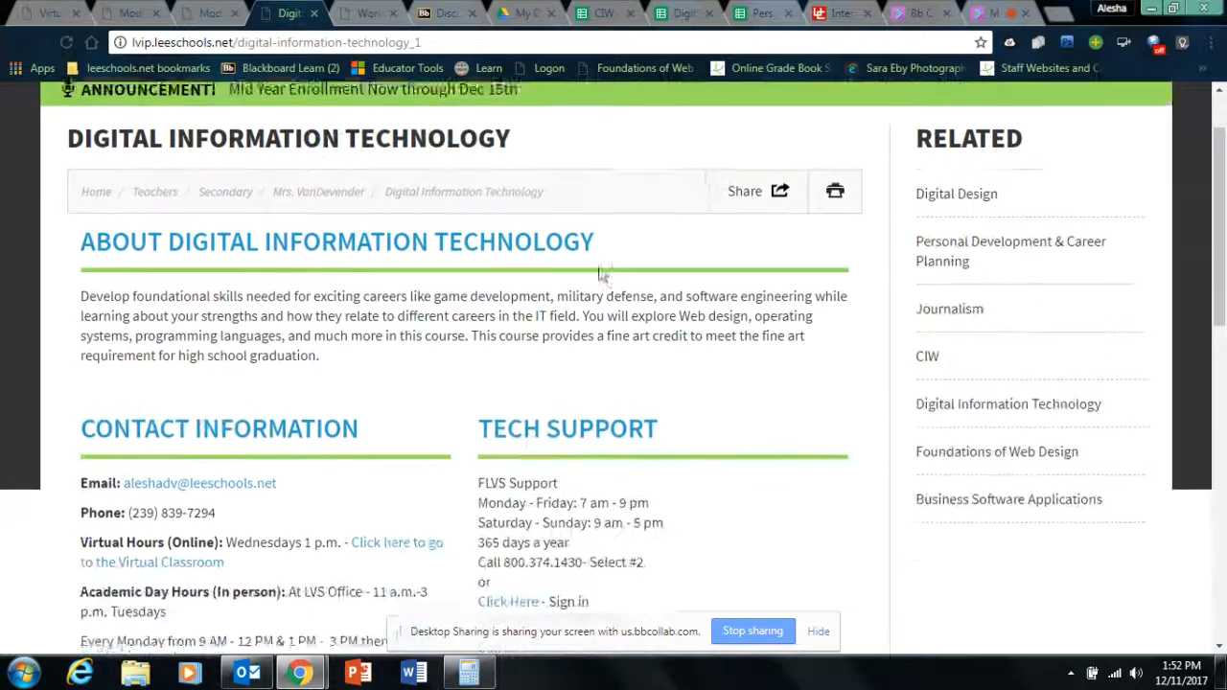
scroll(down, 3)
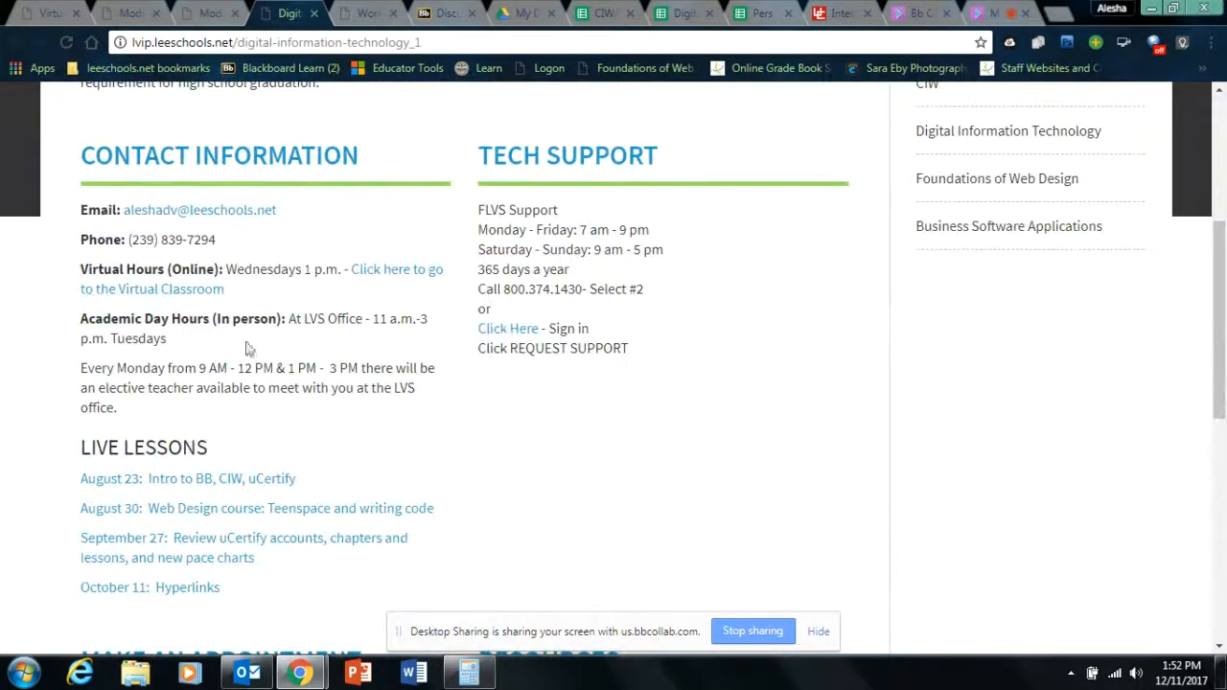
scroll(down, 3)
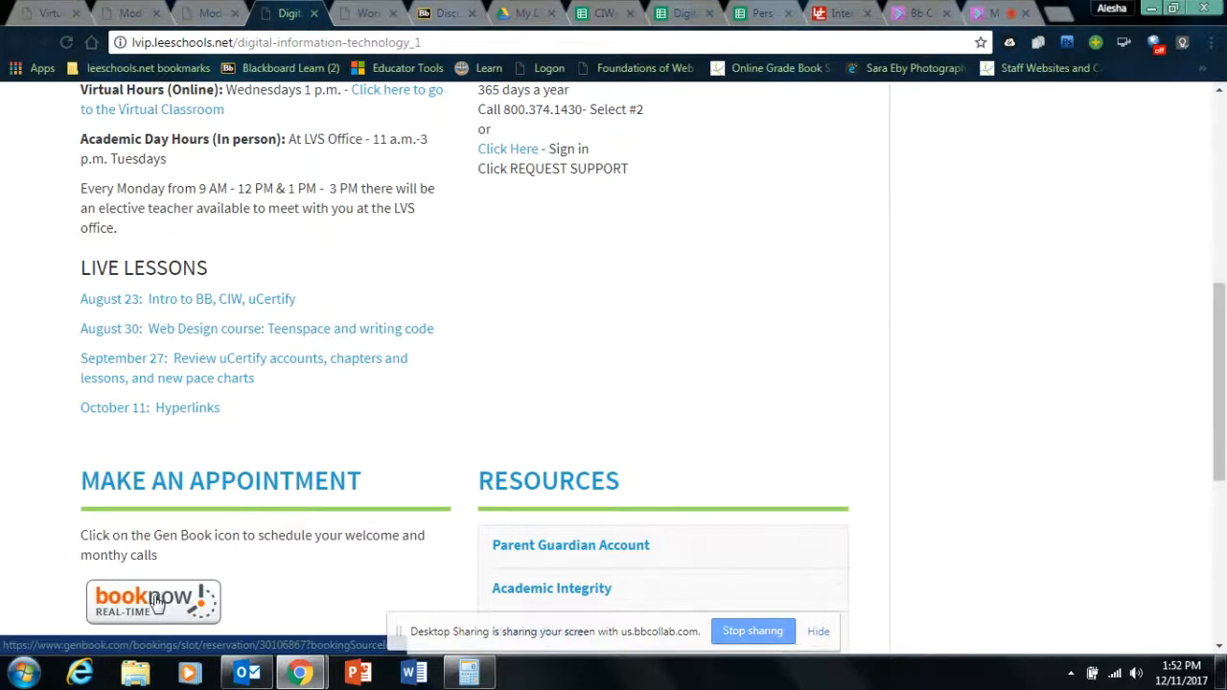
Step: Launch the Lee Virtual School Genbook booking page via Book Now and pick Monthly Phone Call
click(153, 602)
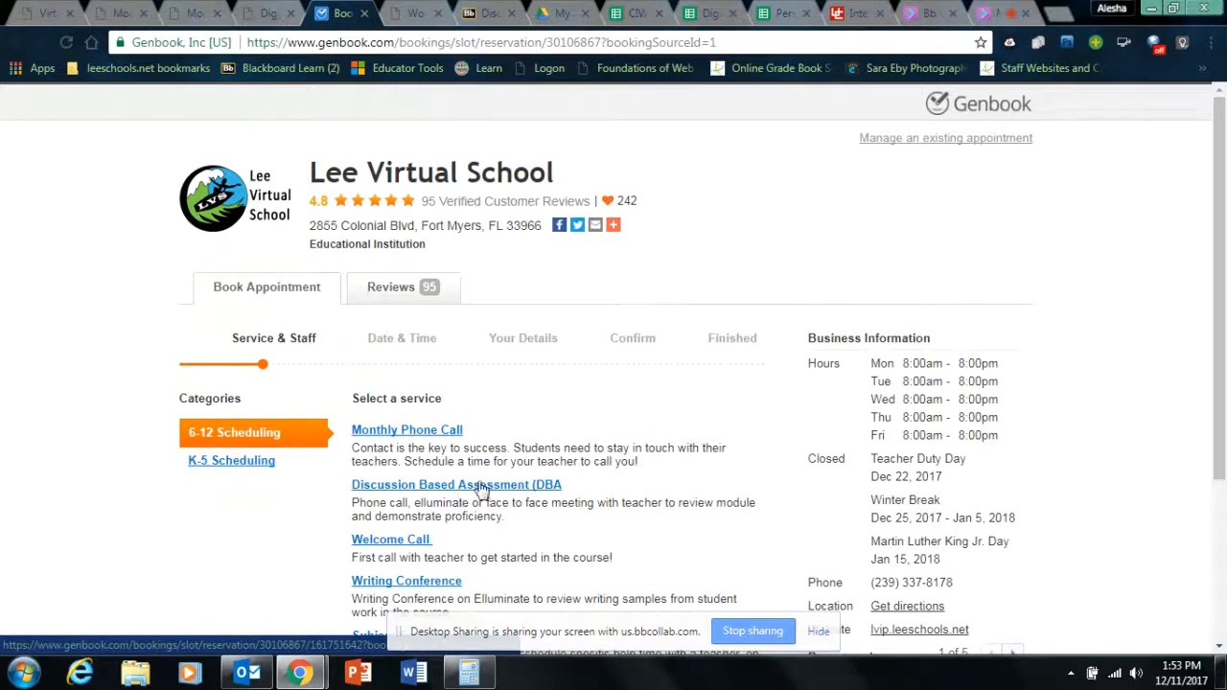
mouse_move(441, 441)
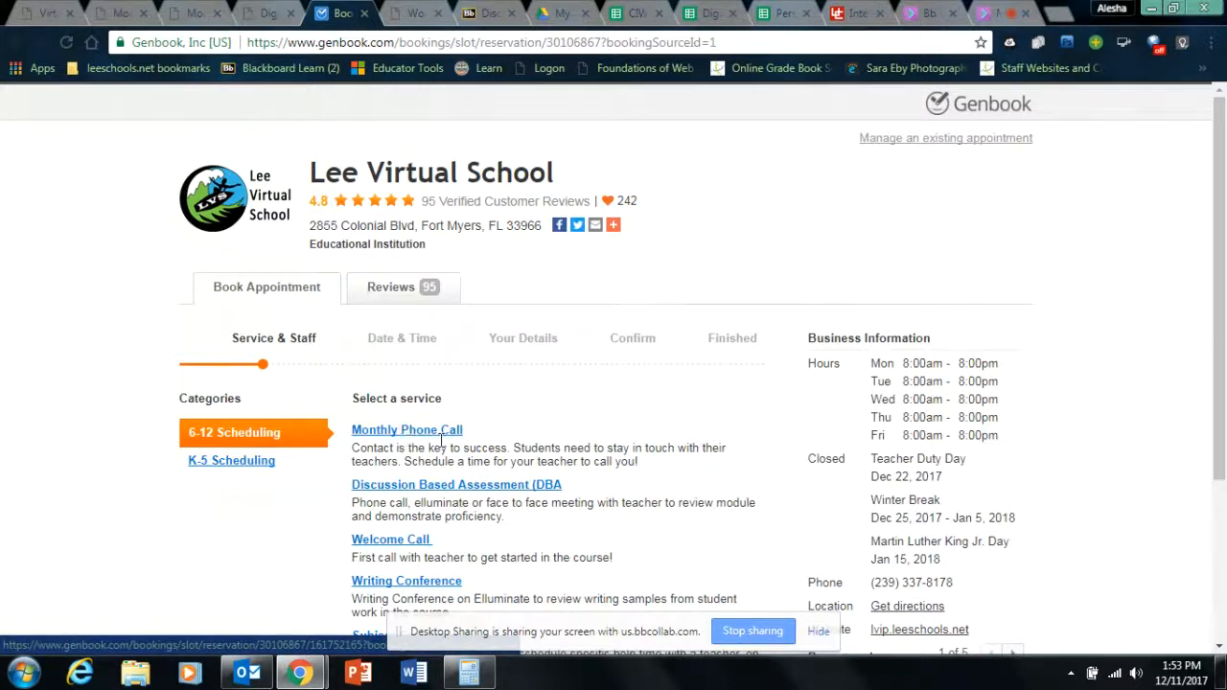
mouse_move(464, 445)
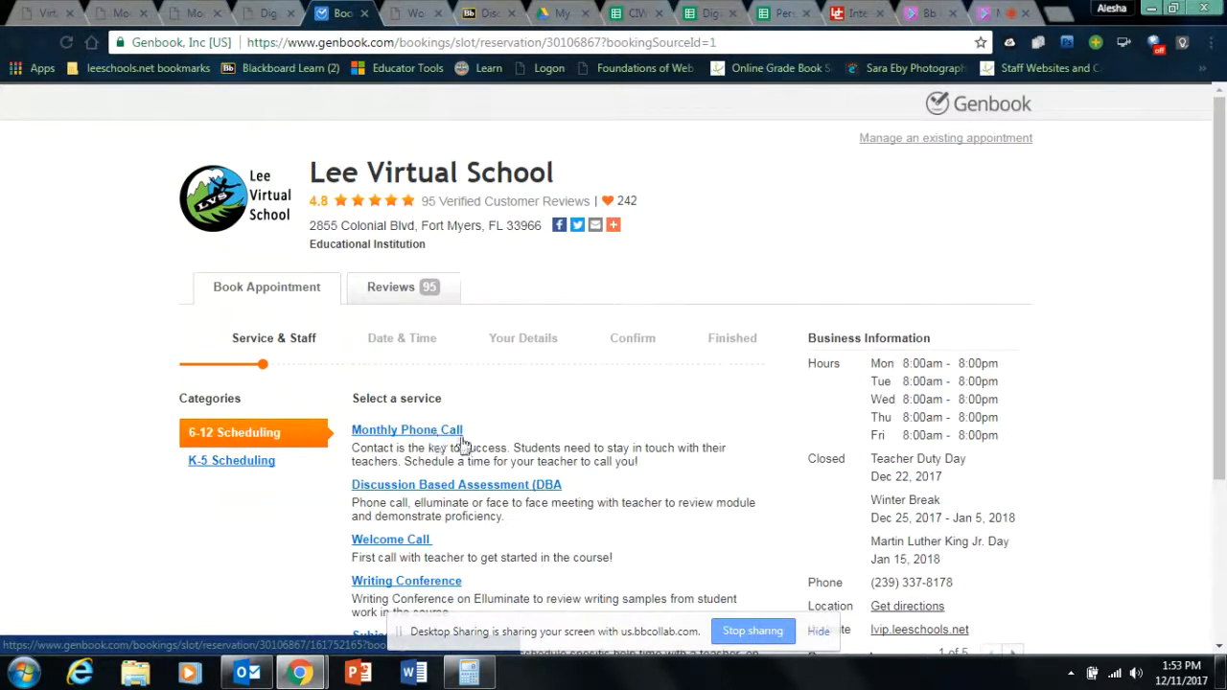
mouse_move(404, 439)
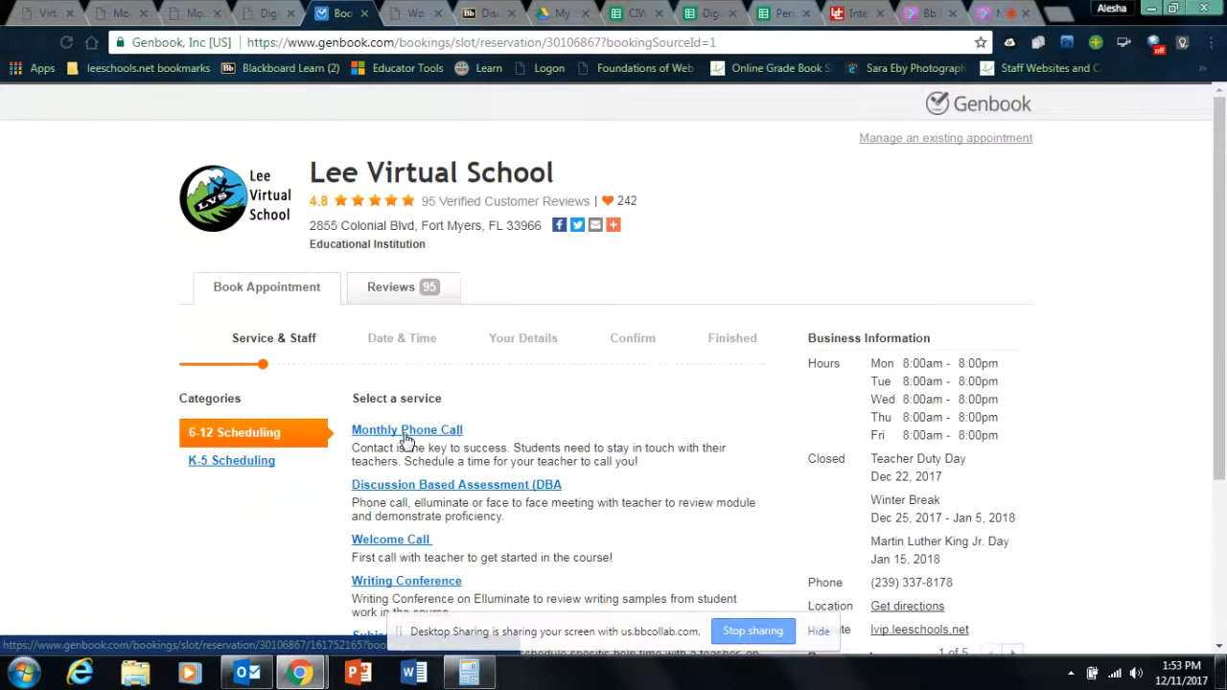
mouse_move(509, 406)
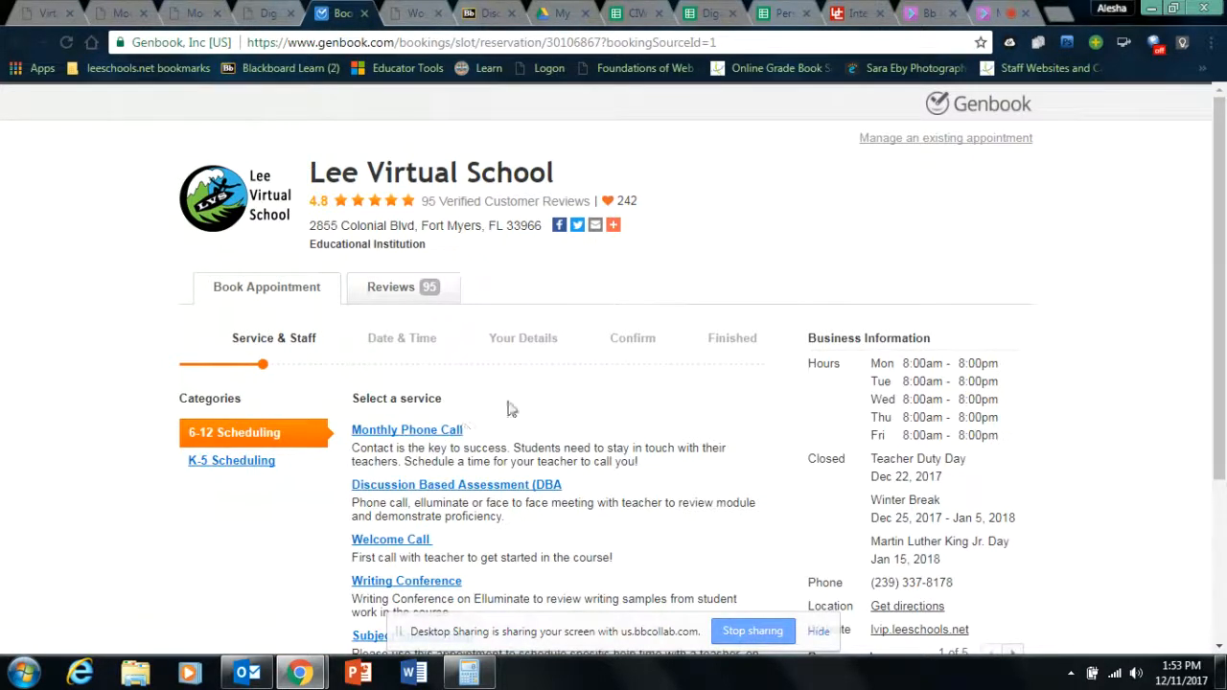
mouse_move(487, 421)
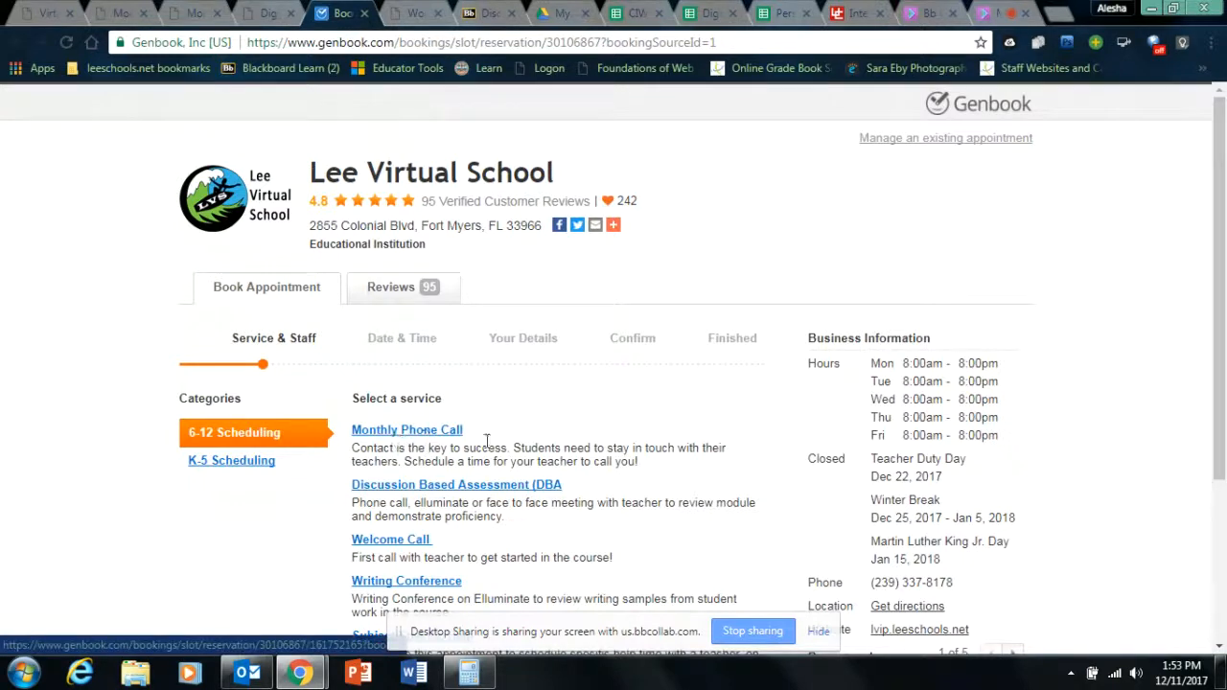
mouse_move(431, 483)
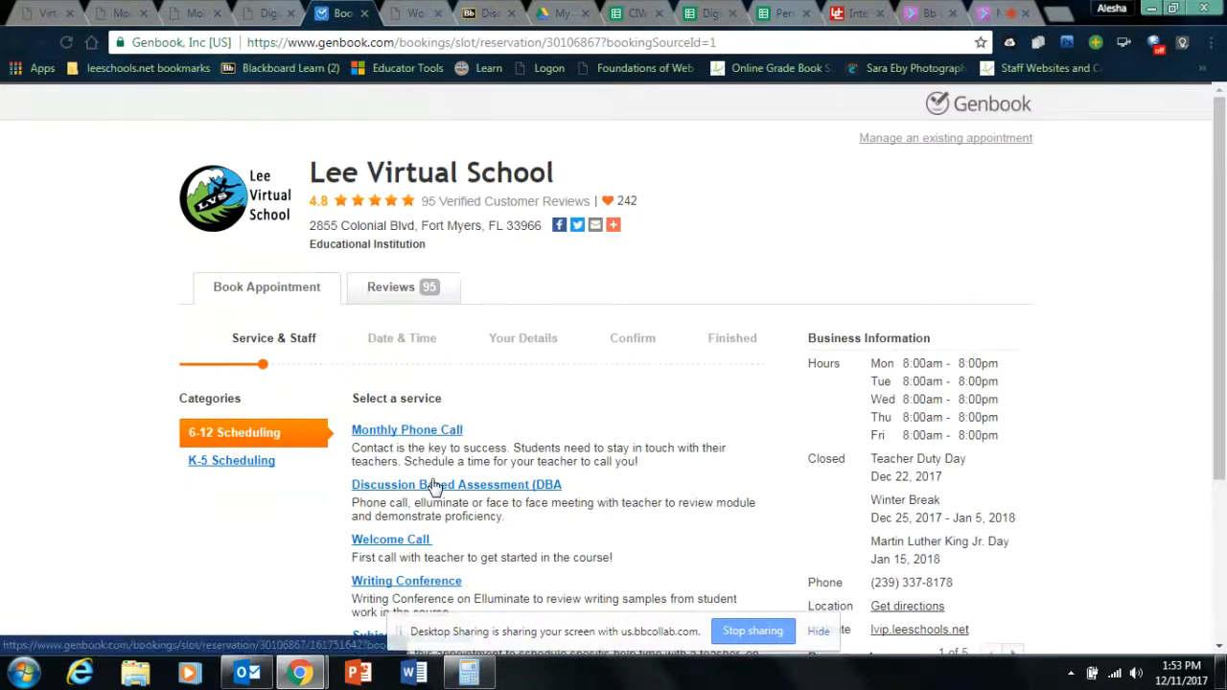
mouse_move(418, 437)
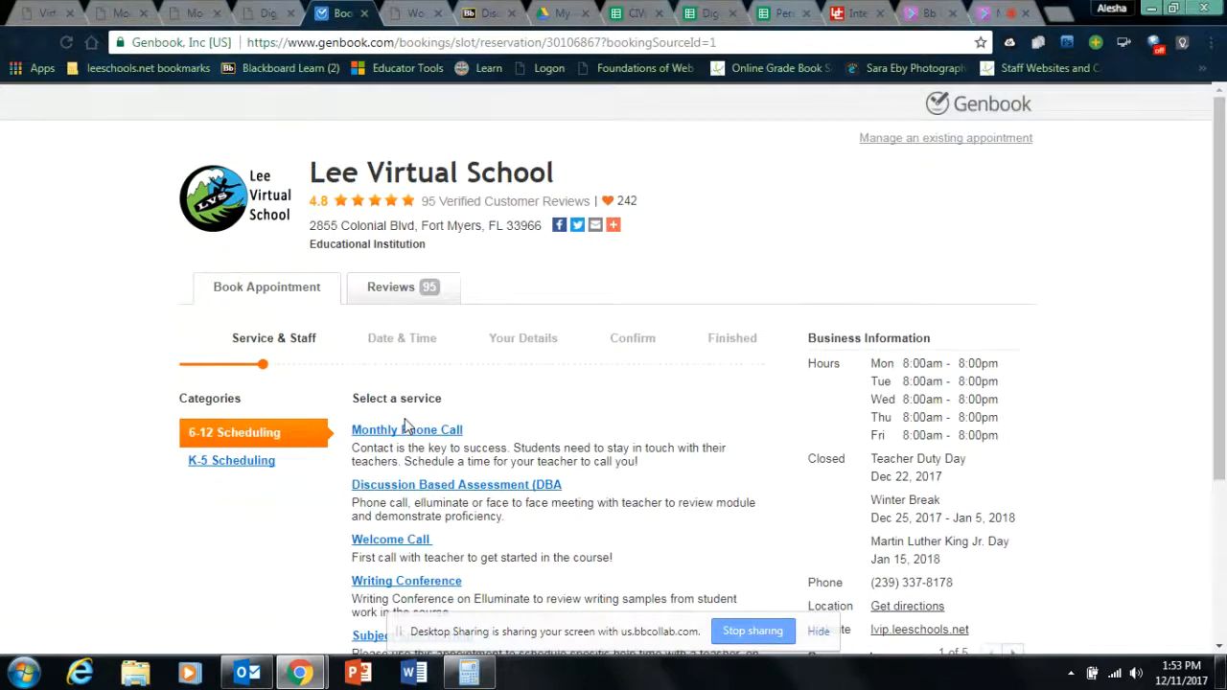
click(407, 429)
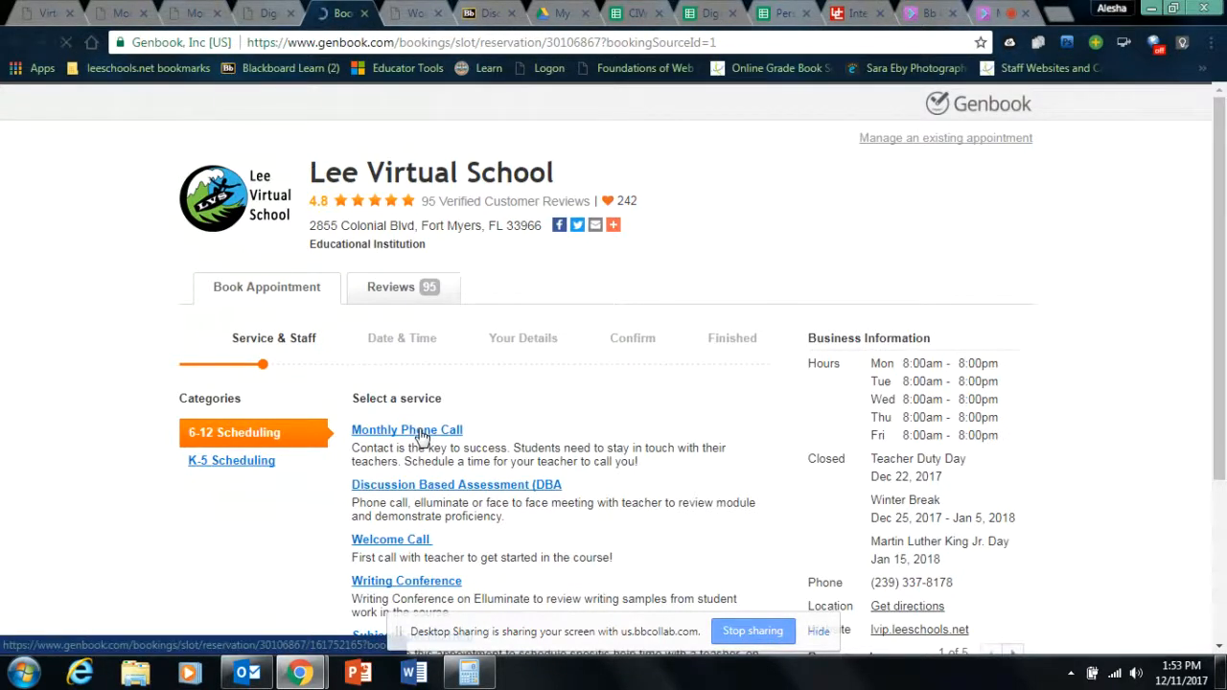
Step: Select the Monthly Phone Call service and review the staff members available to book
click(407, 430)
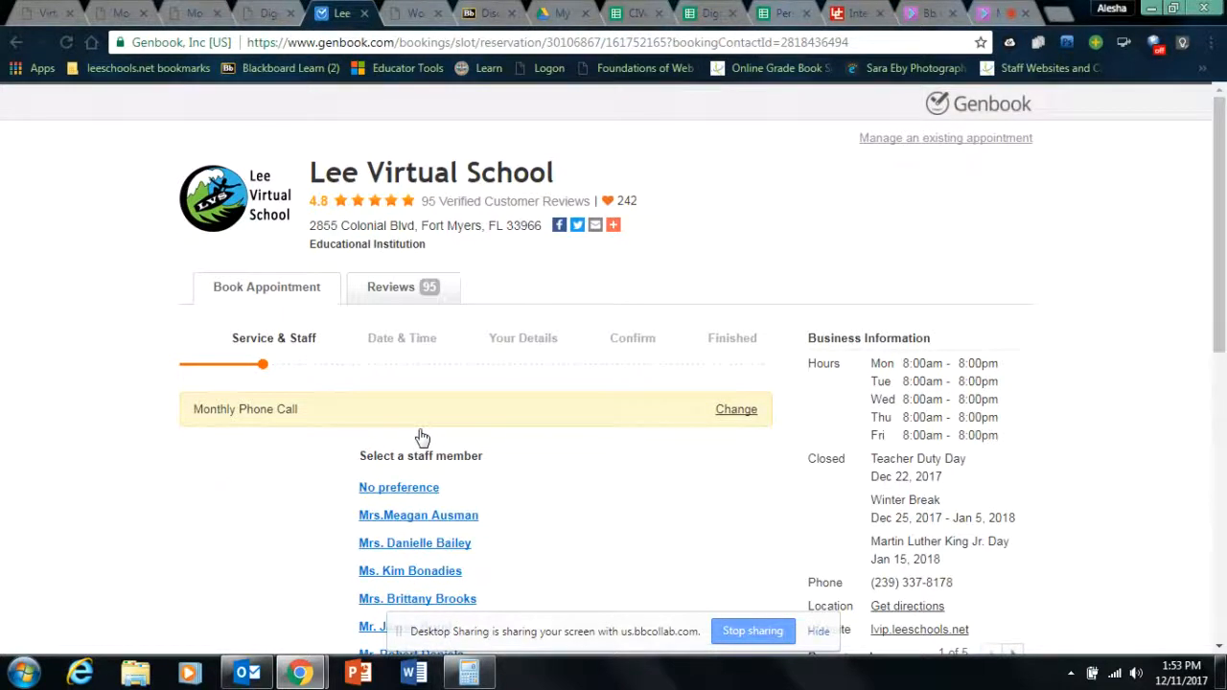
mouse_move(587, 401)
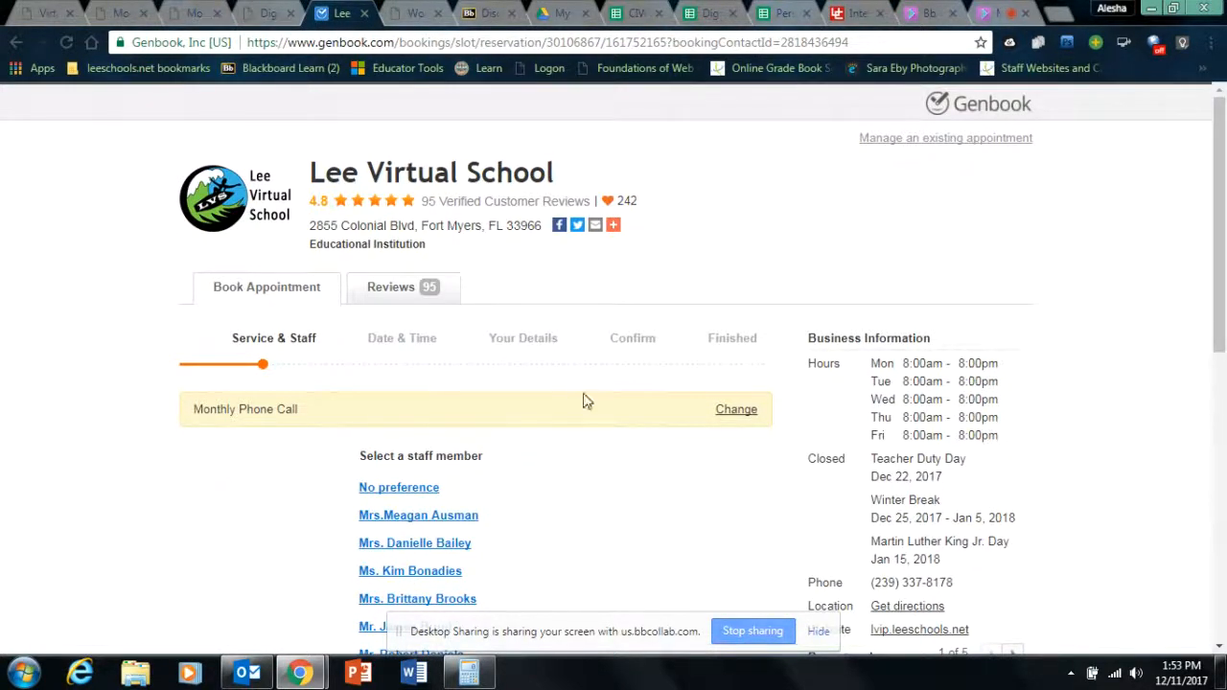
mouse_move(573, 483)
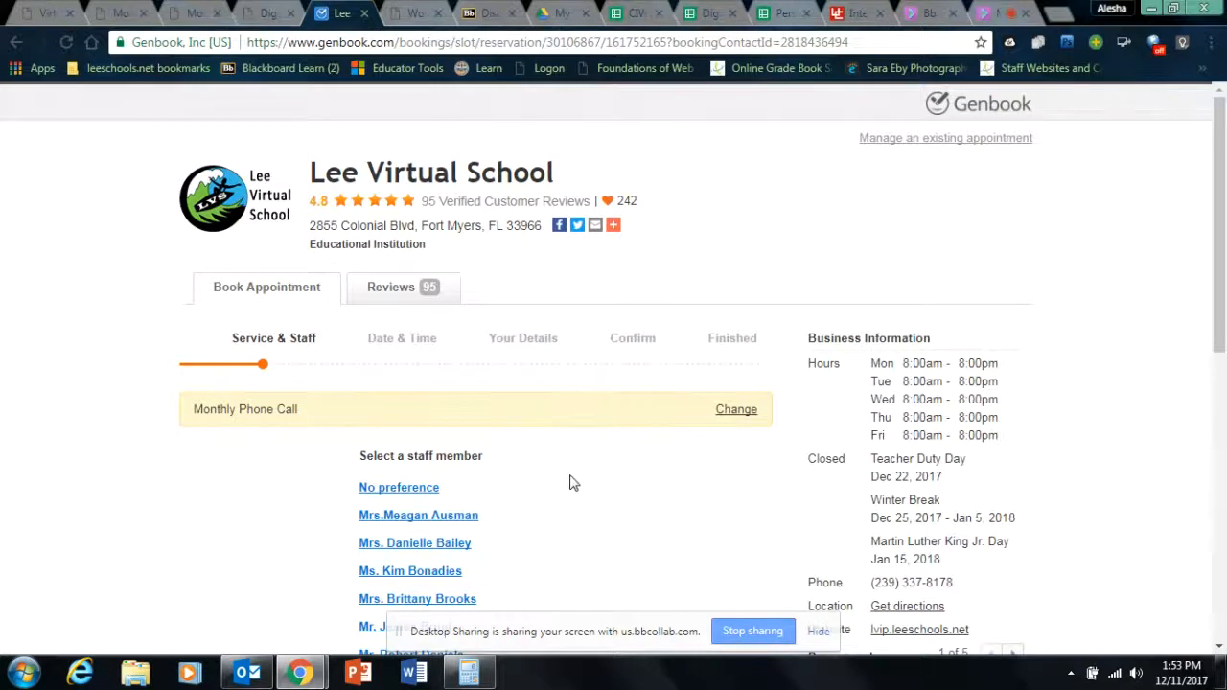
scroll(down, 3)
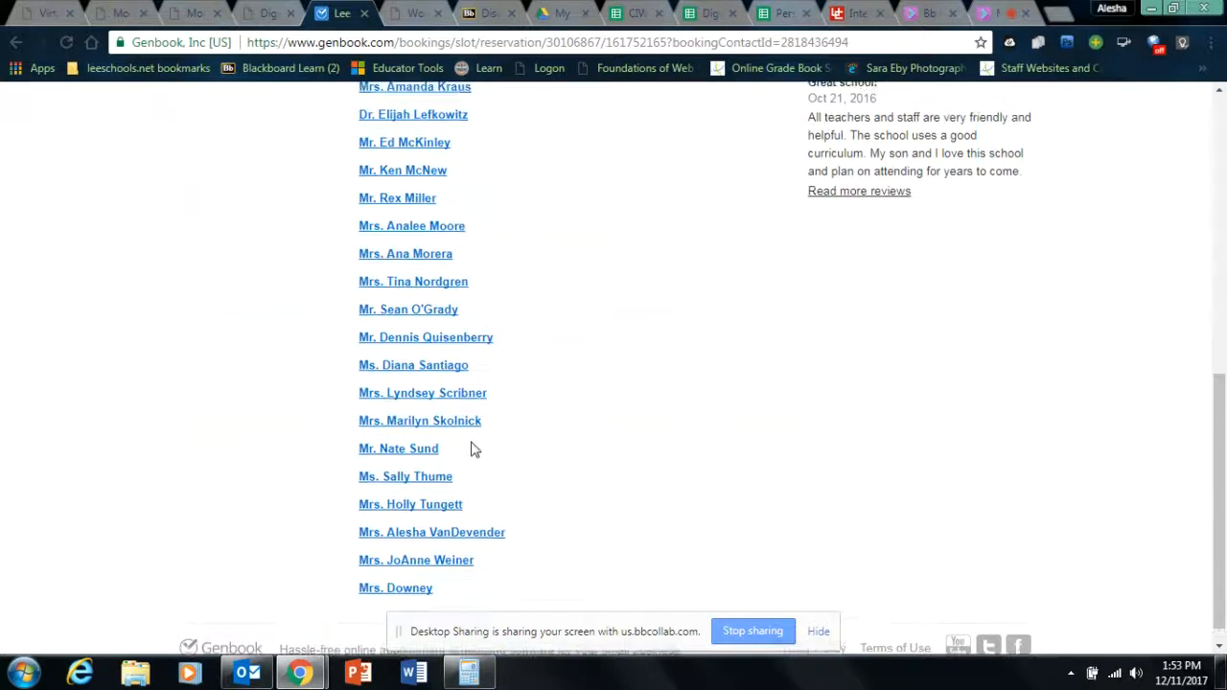
scroll(down, 3)
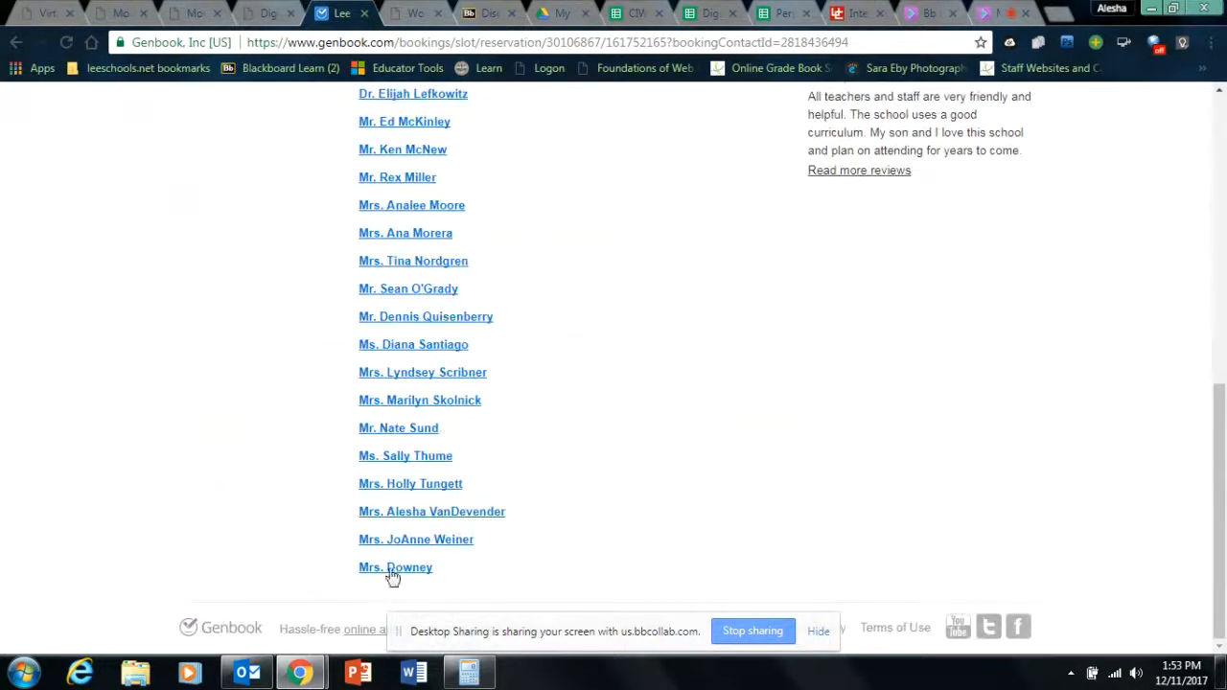
mouse_move(629, 473)
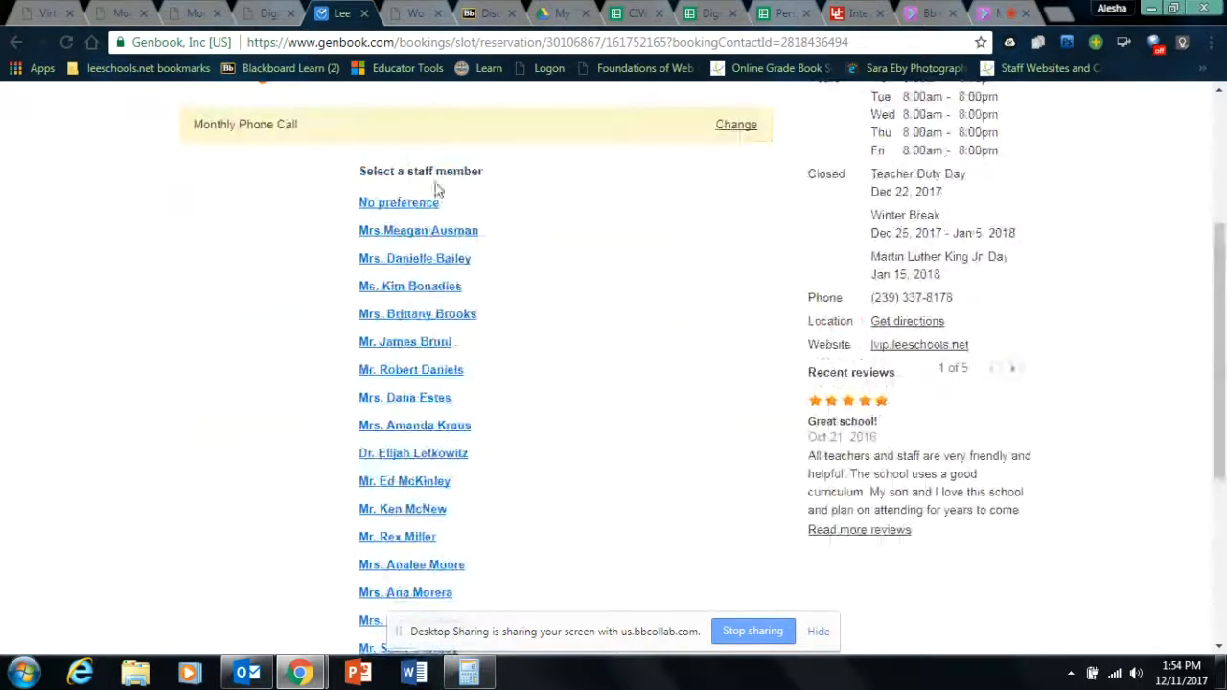
scroll(down, 3)
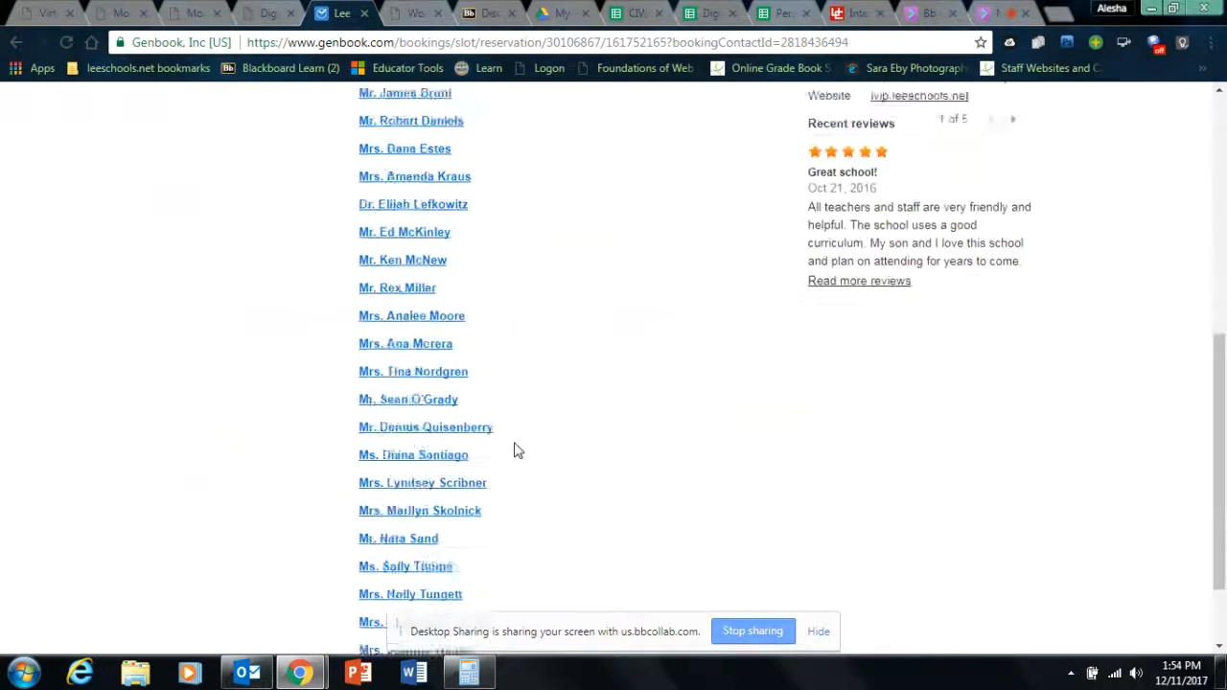
scroll(down, 3)
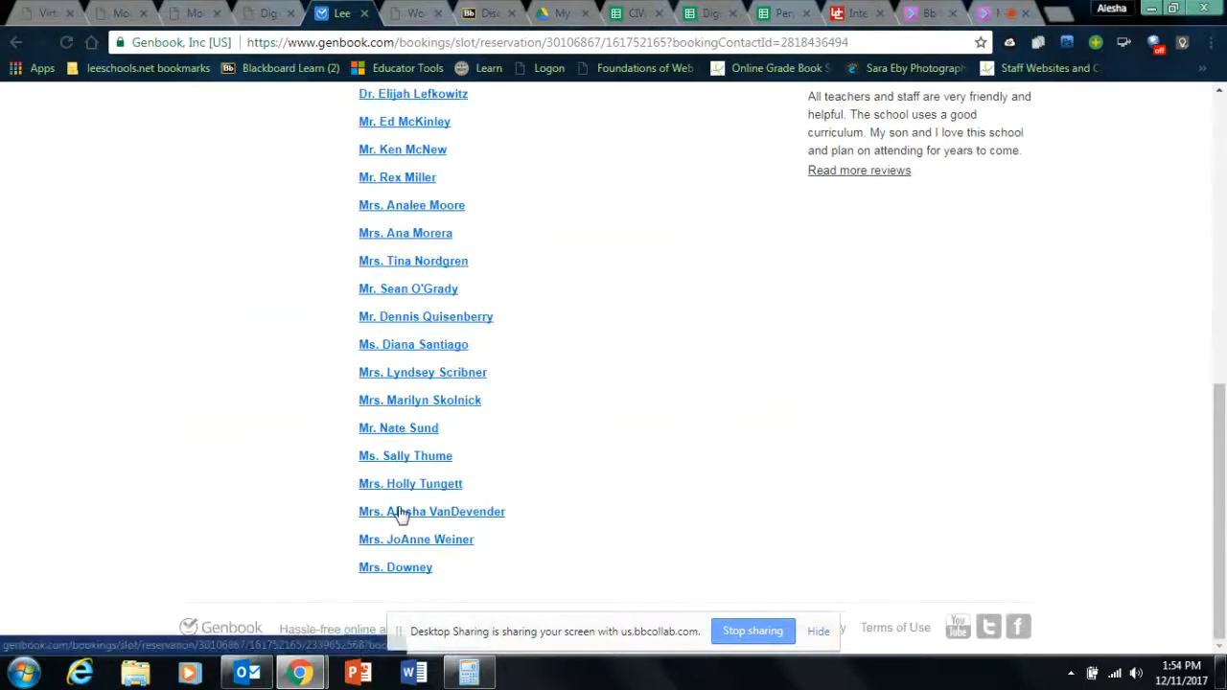
click(432, 510)
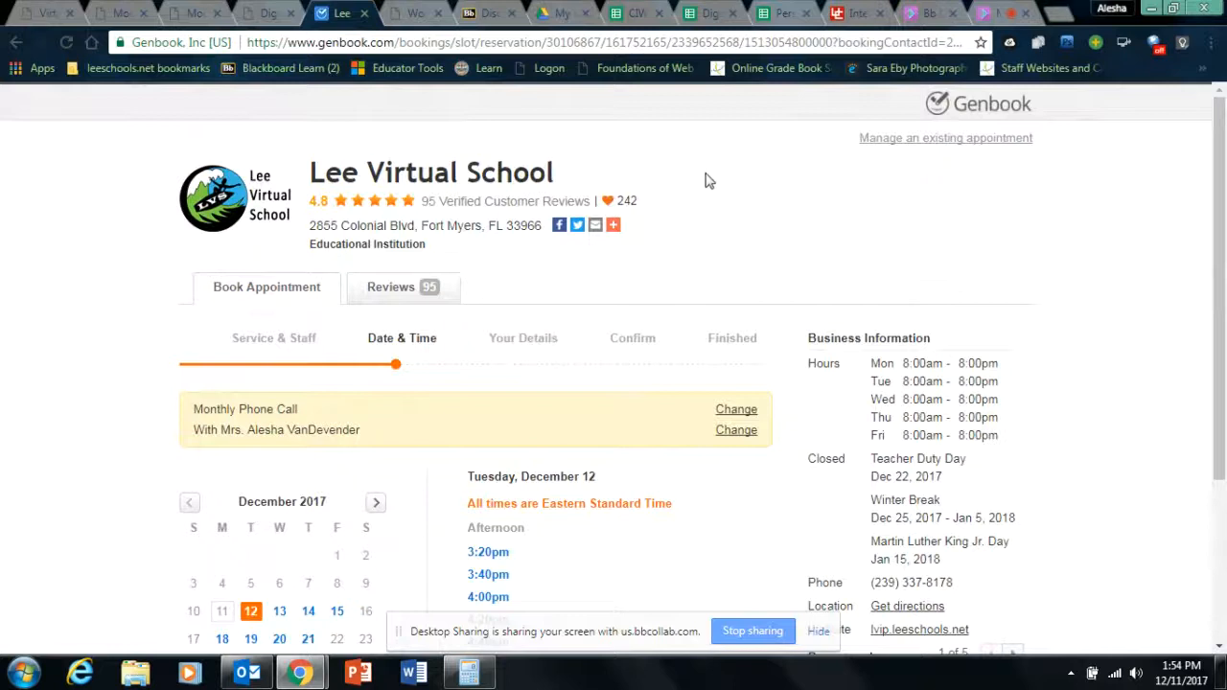
mouse_move(688, 186)
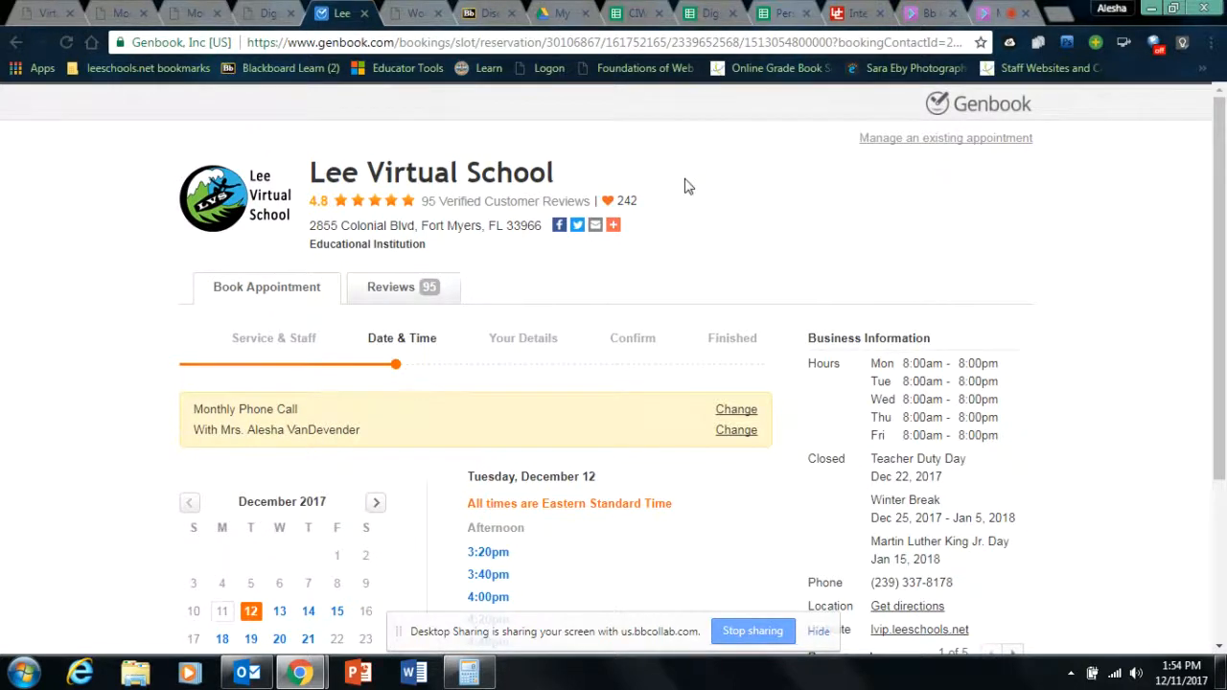
scroll(down, 3)
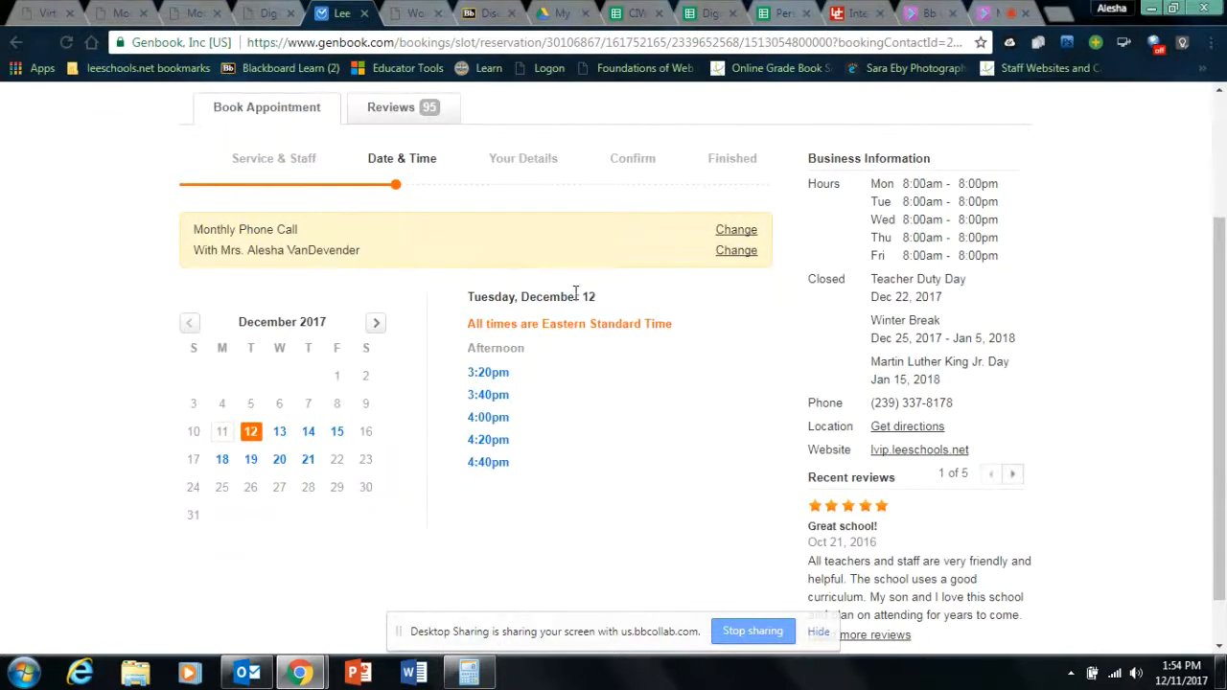
mouse_move(307, 364)
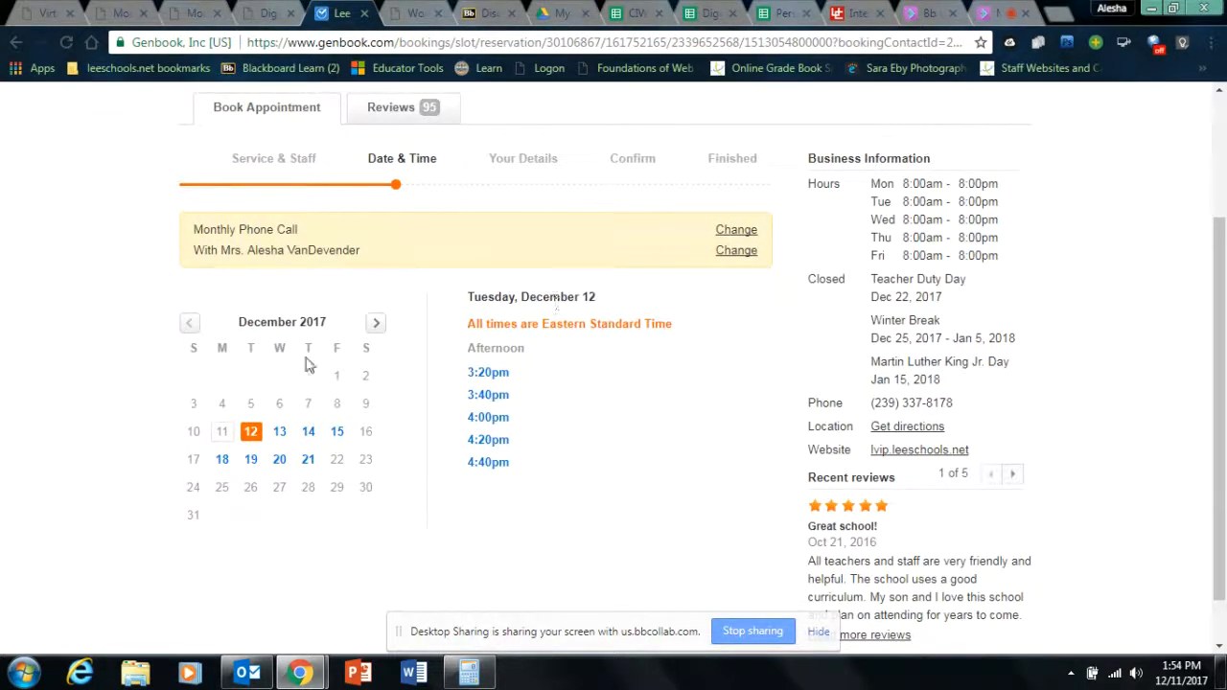
click(280, 431)
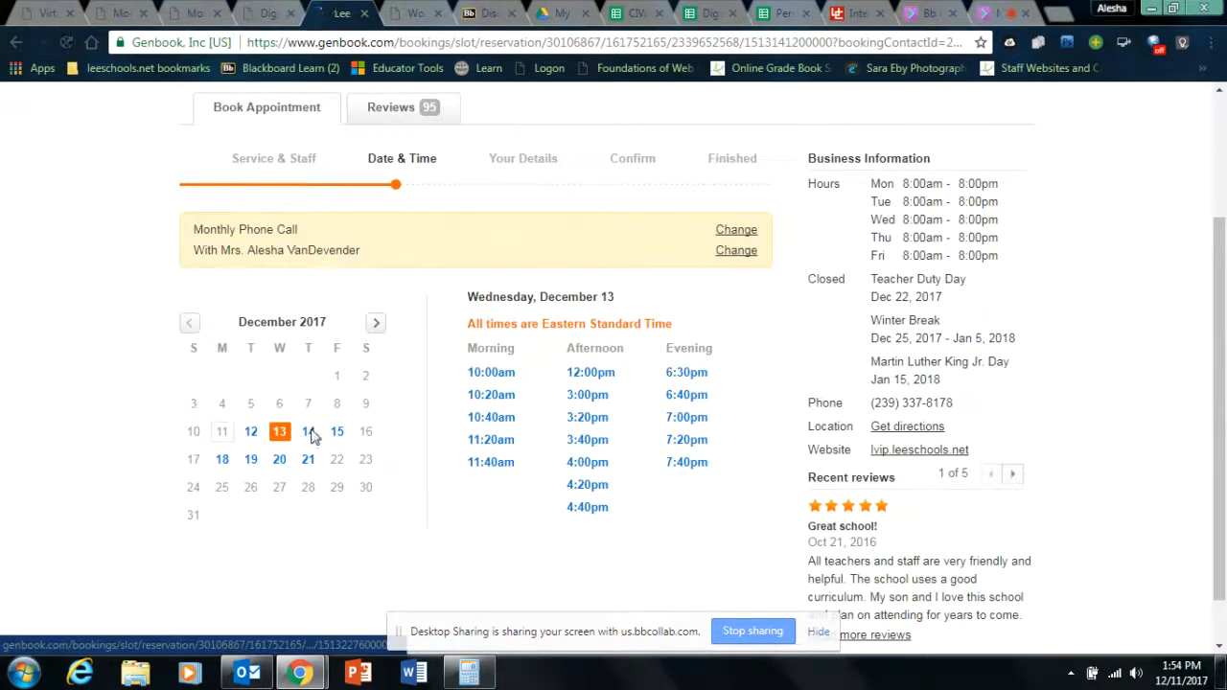
click(307, 432)
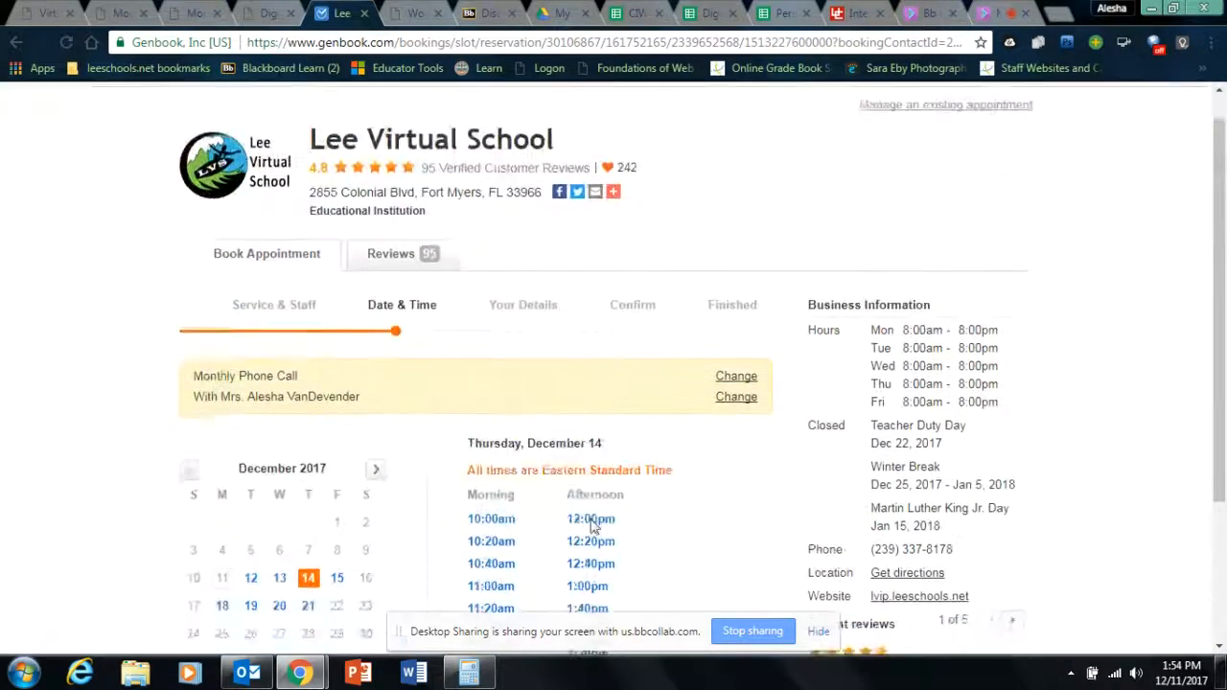
scroll(down, 3)
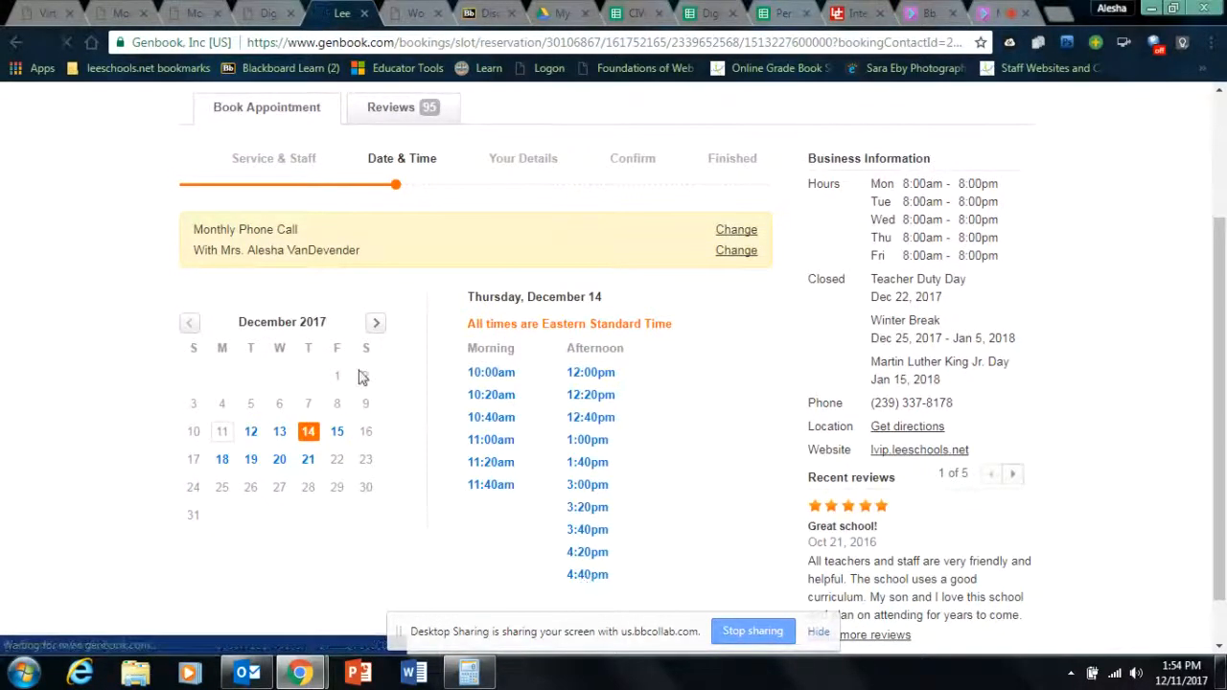
click(587, 575)
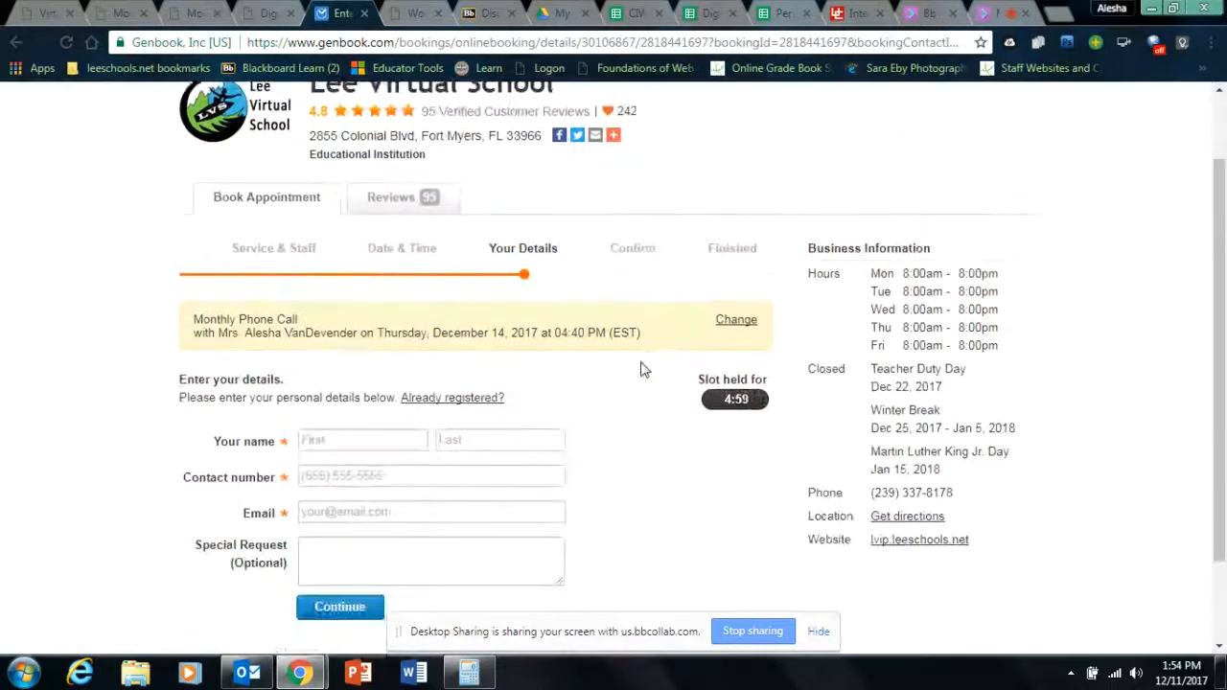
scroll(down, 3)
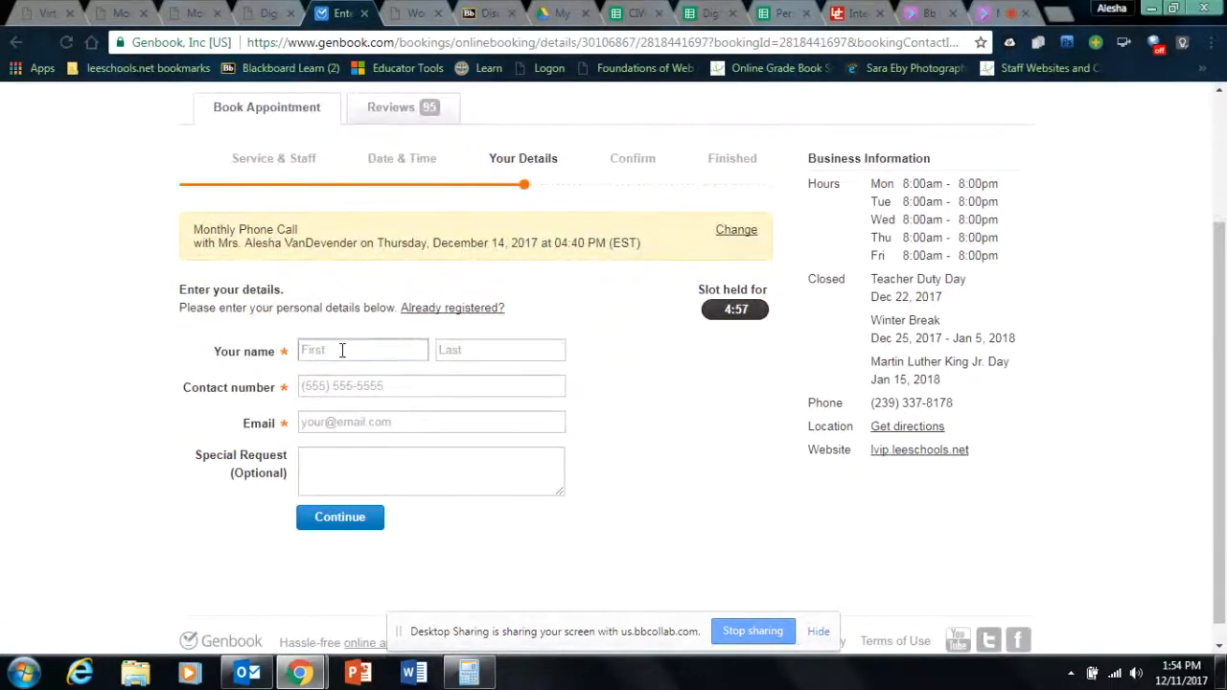
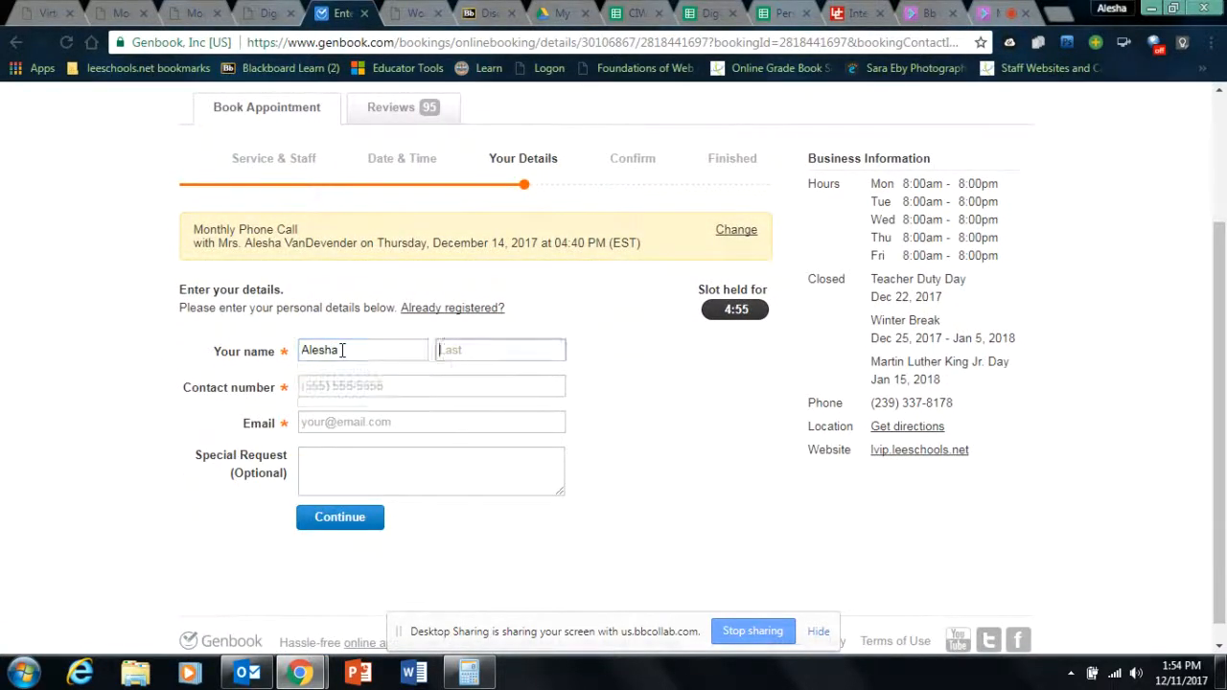
click(499, 349)
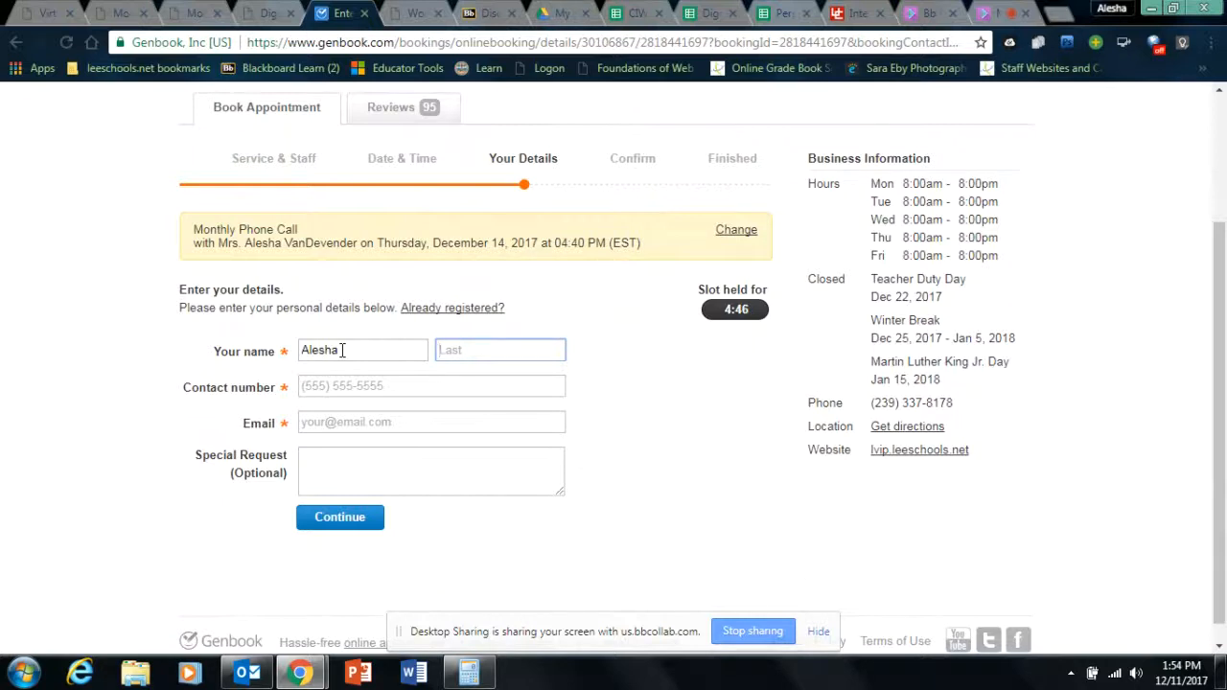
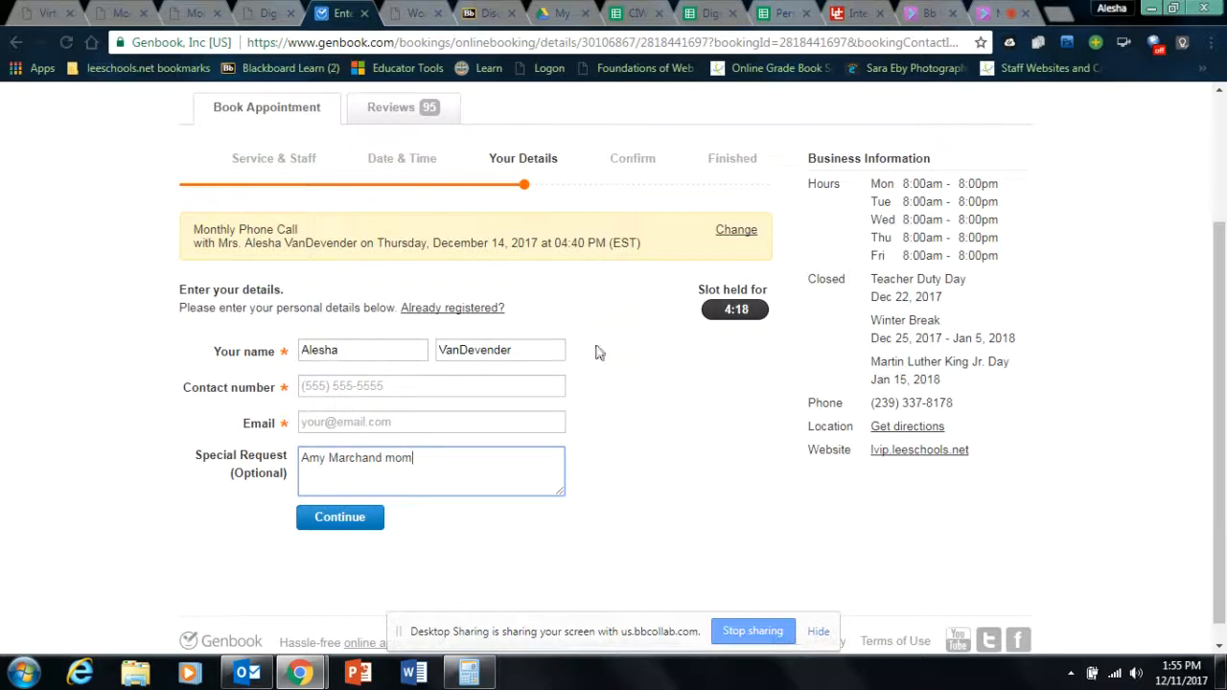
mouse_move(285, 391)
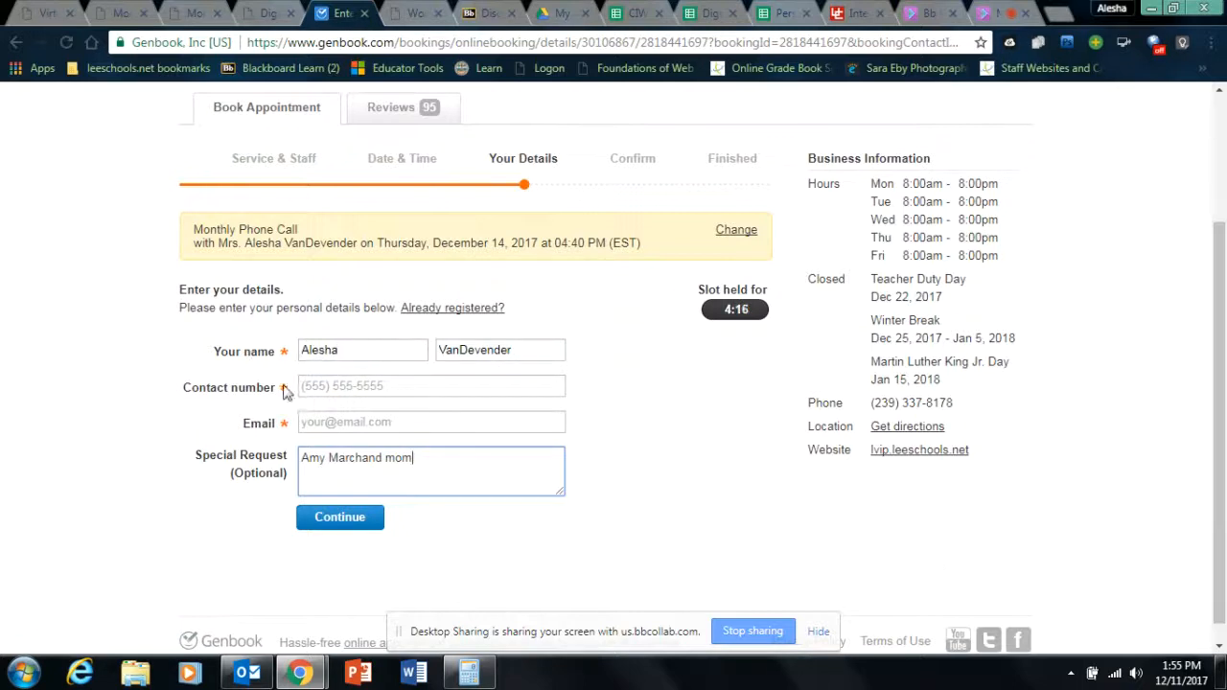
Step: Fill in the 239- contact phone number and the email address
click(431, 385)
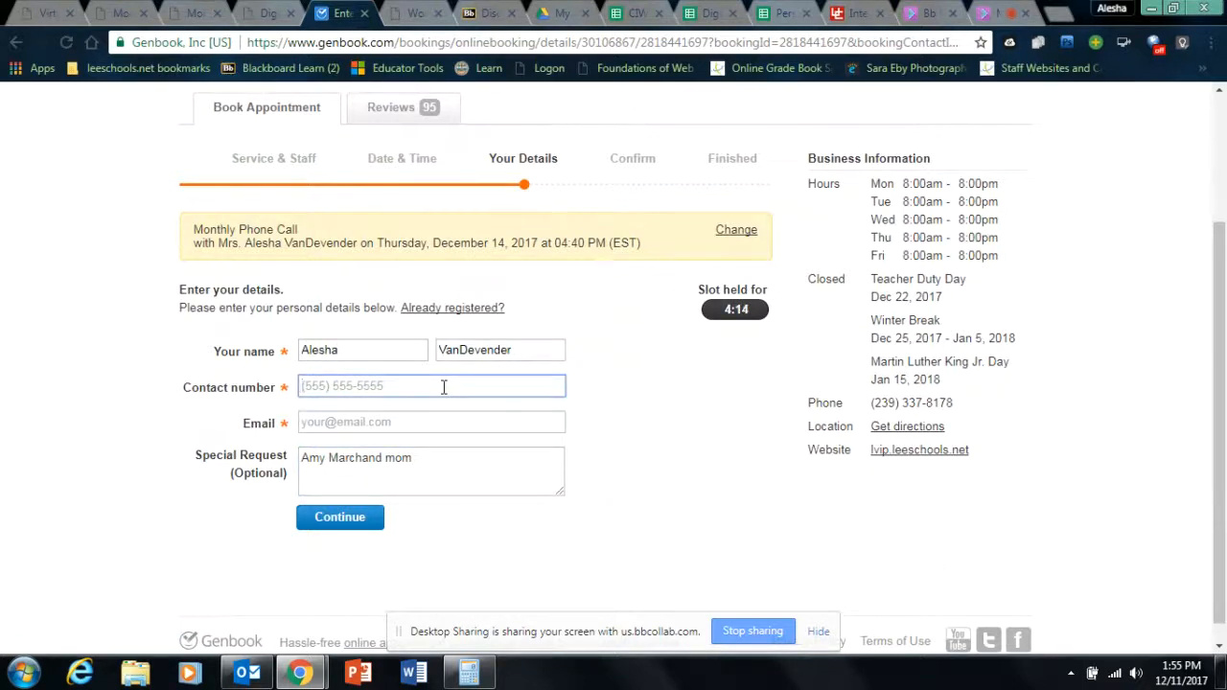
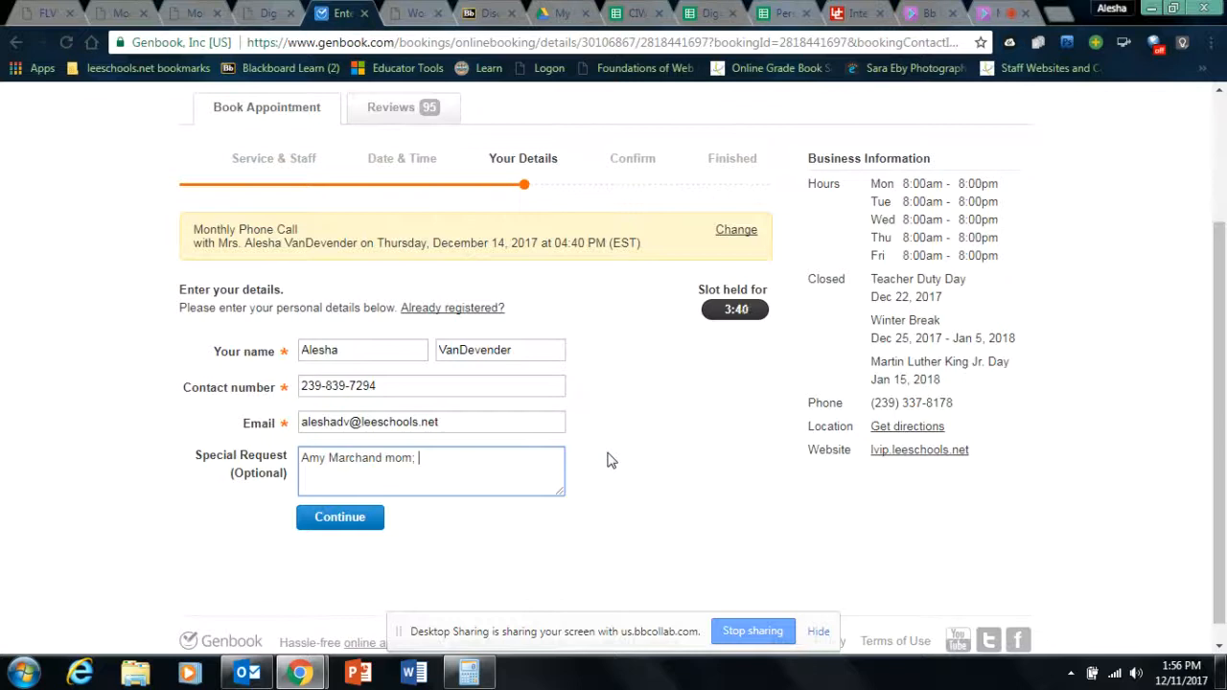
text(F)
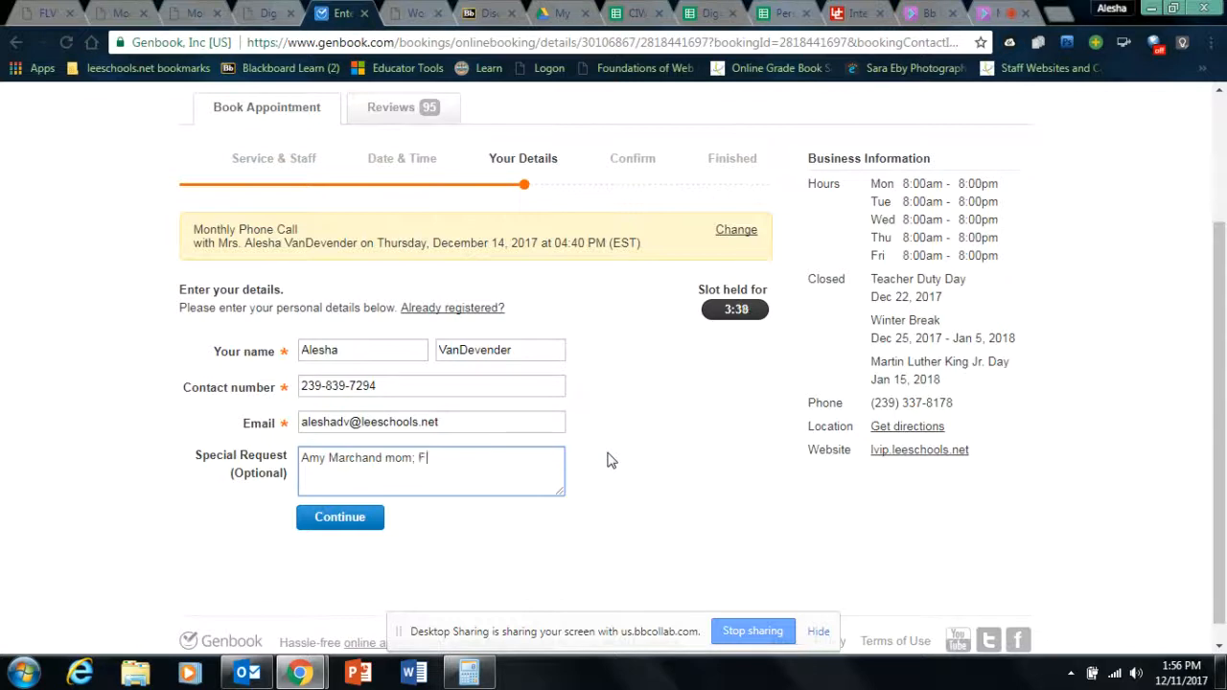
text(oundations of Web D)
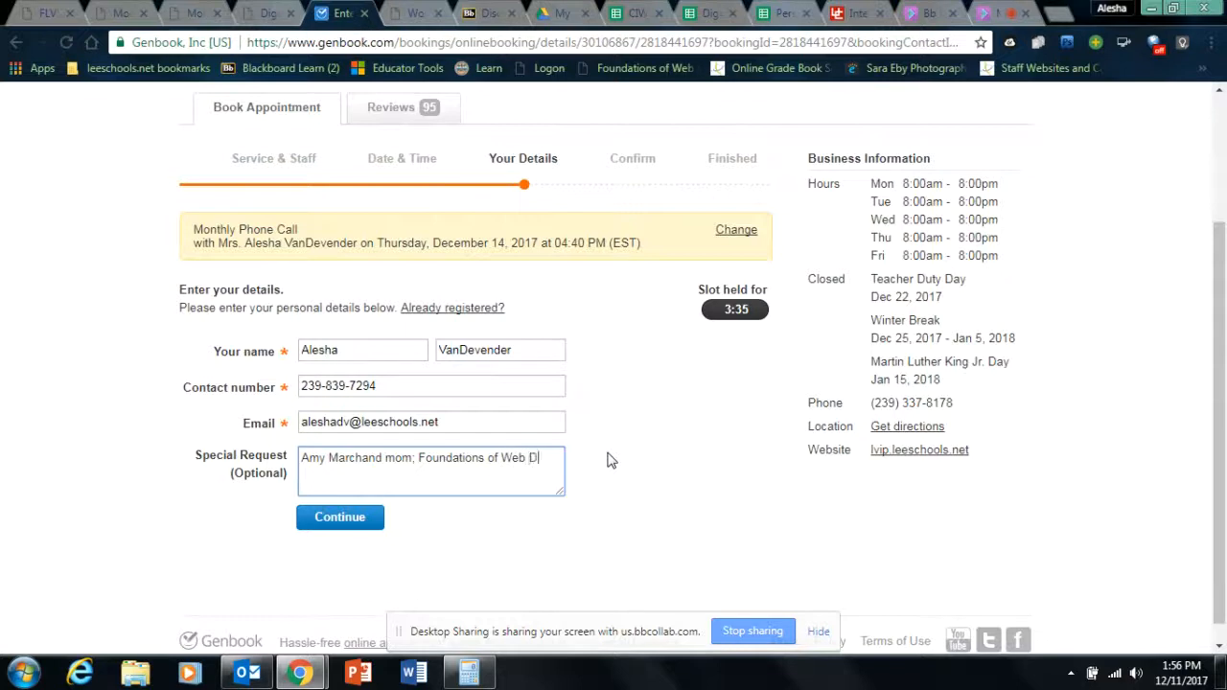
text(esign)
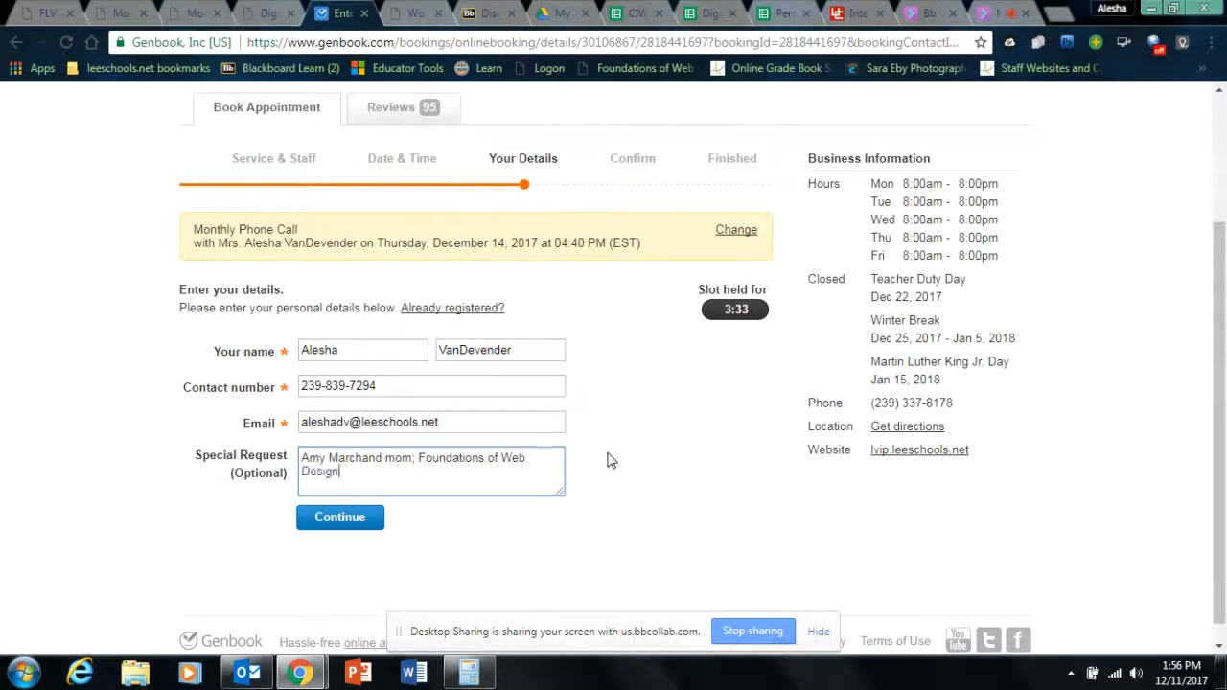
mouse_move(380, 537)
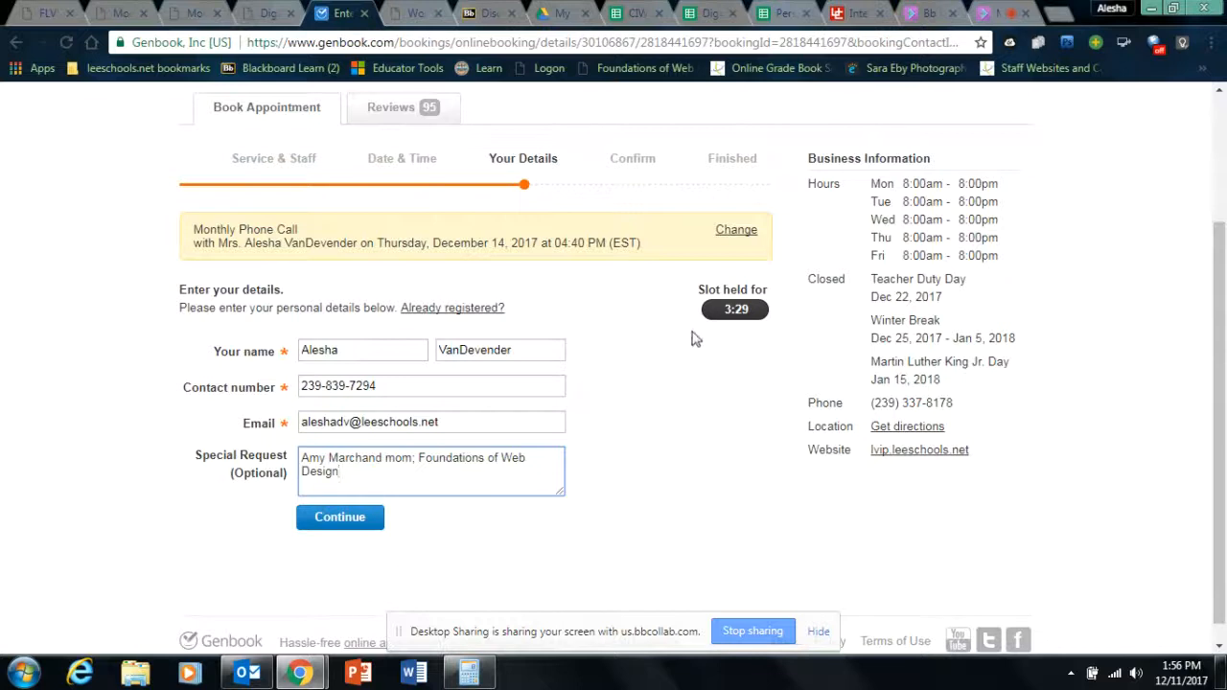
mouse_move(738, 287)
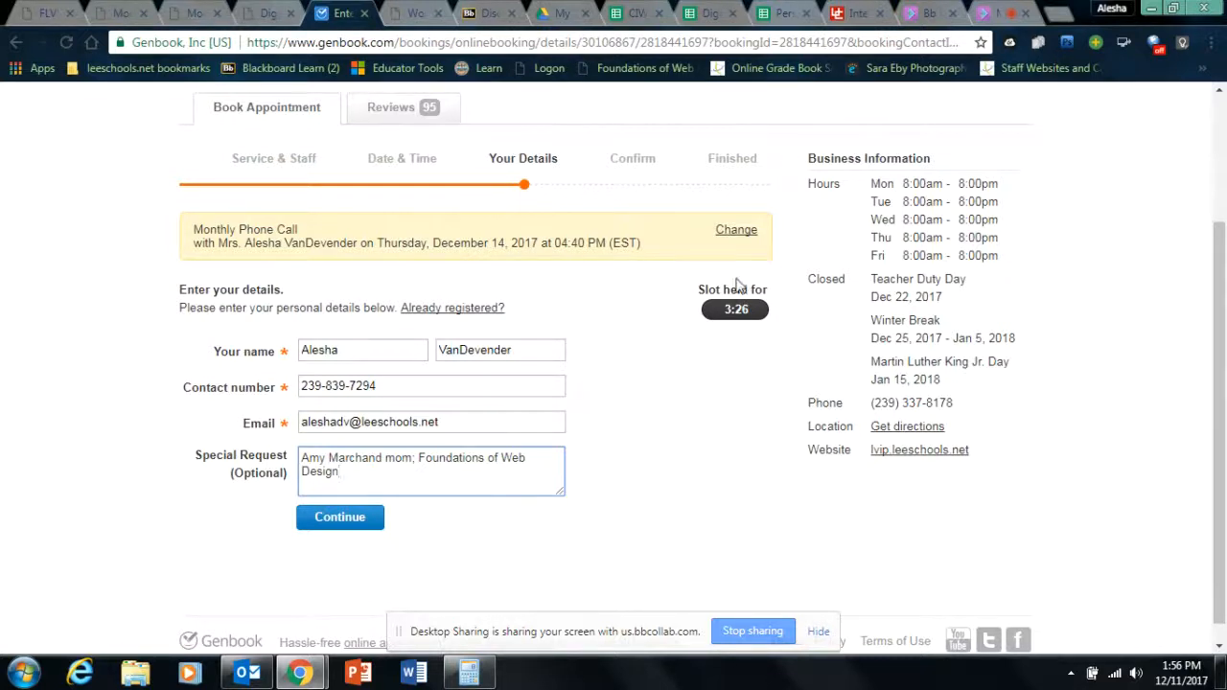
mouse_move(771, 311)
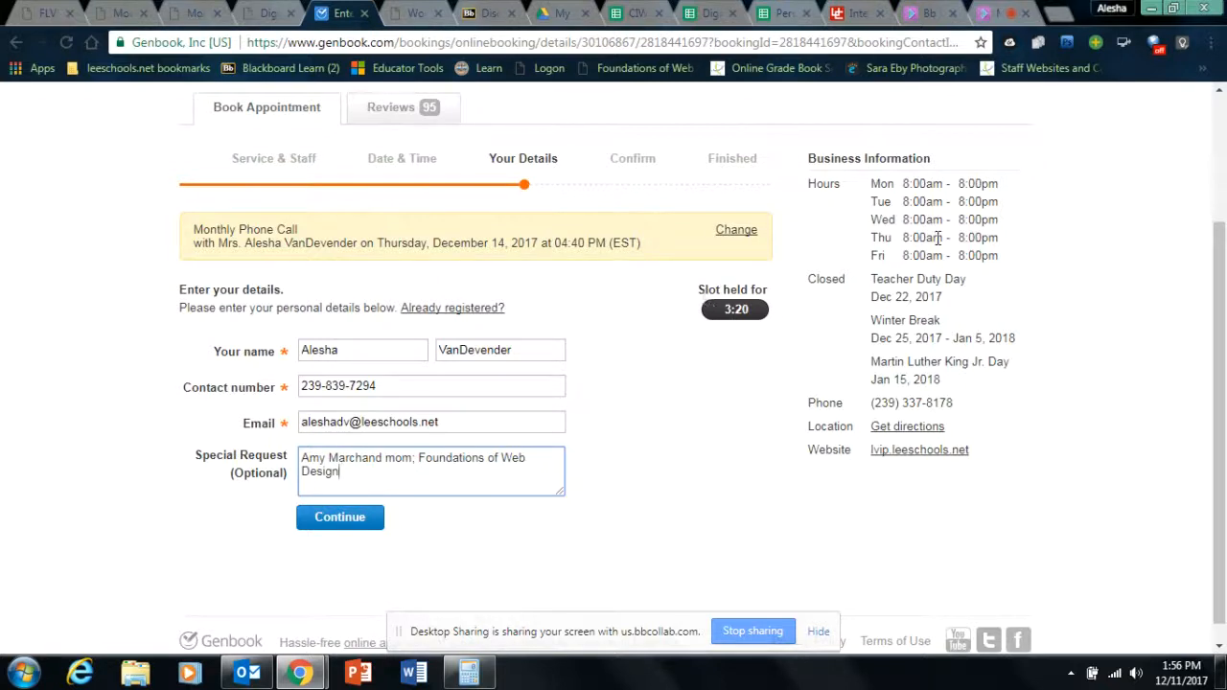
mouse_move(871, 264)
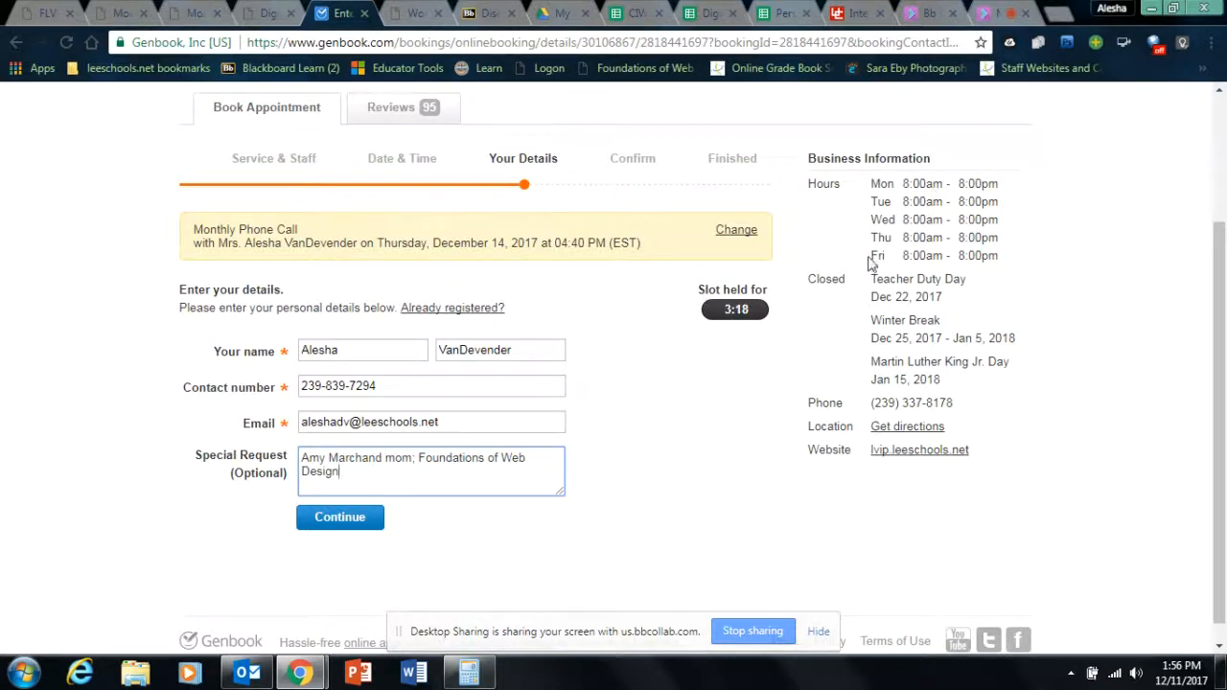
mouse_move(1045, 203)
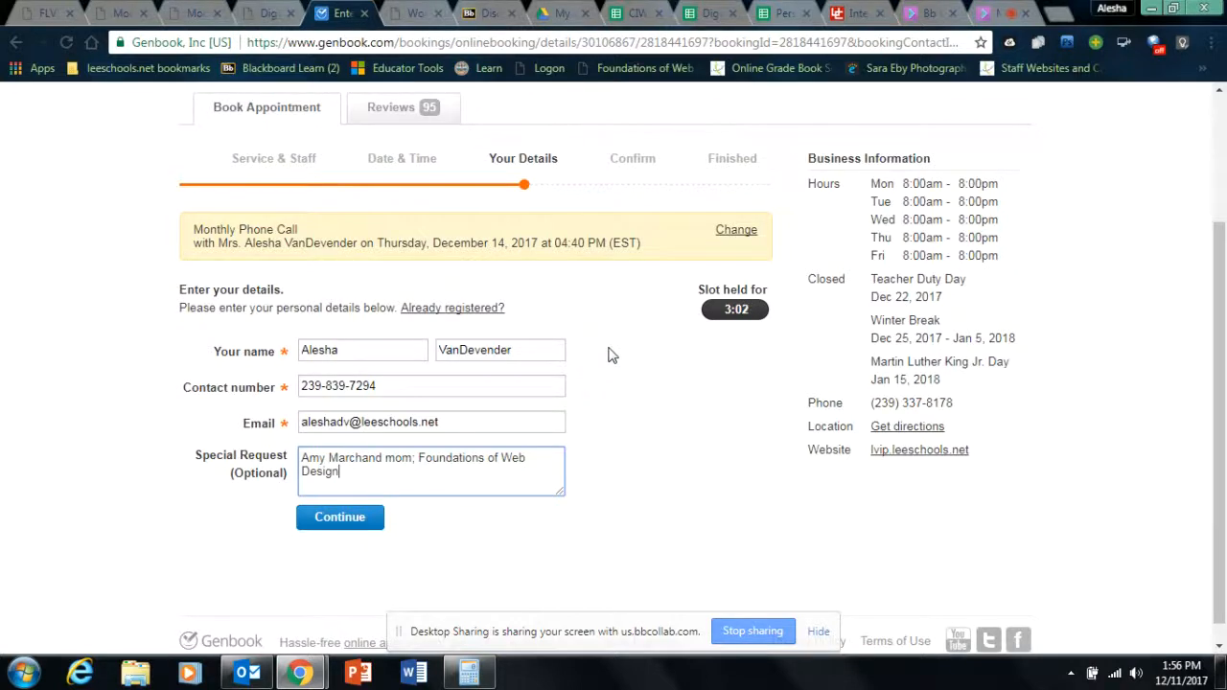
mouse_move(603, 360)
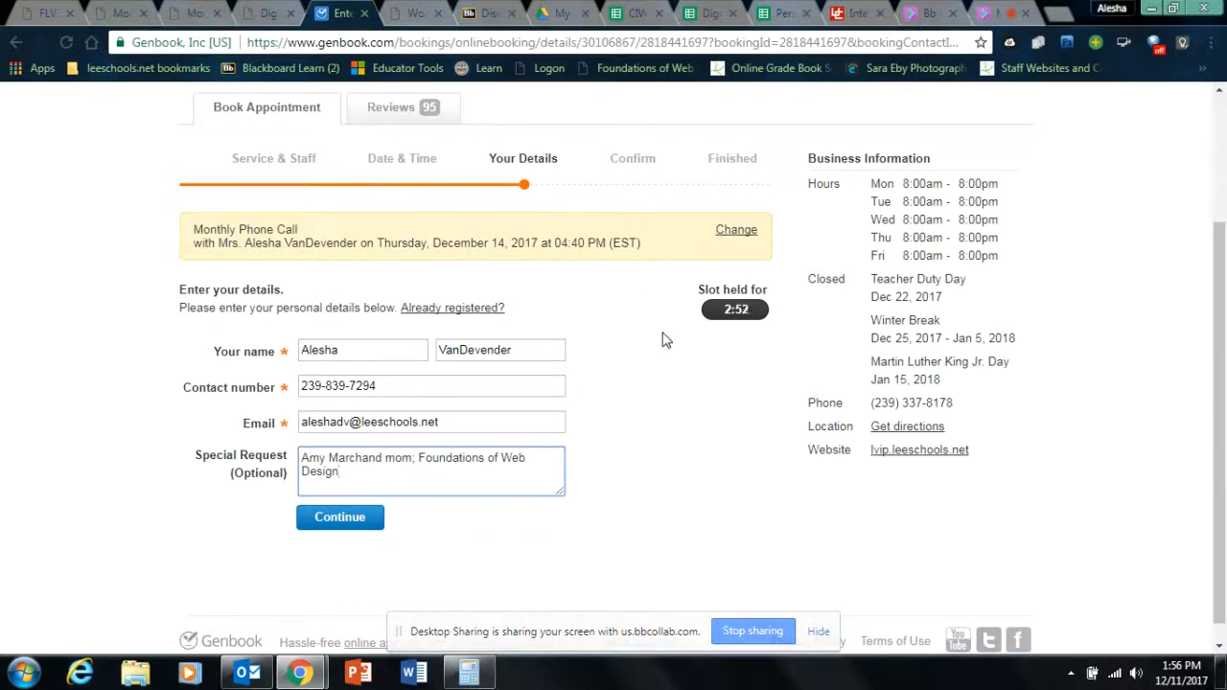
mouse_move(603, 276)
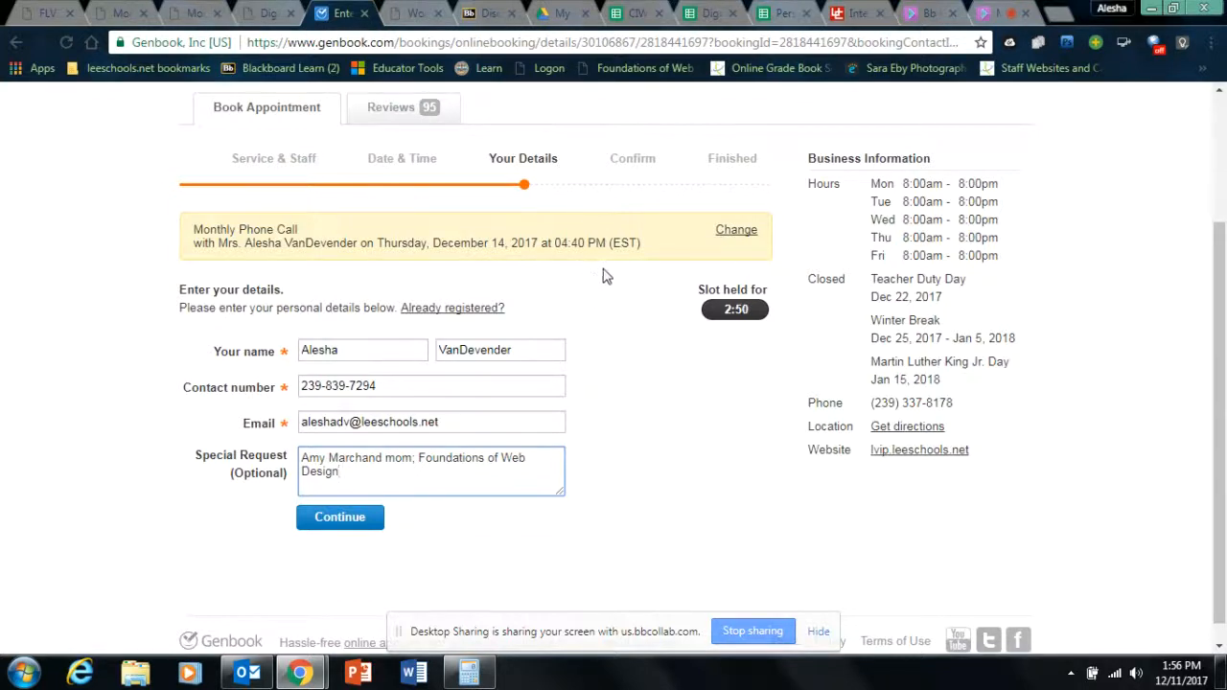
mouse_move(585, 170)
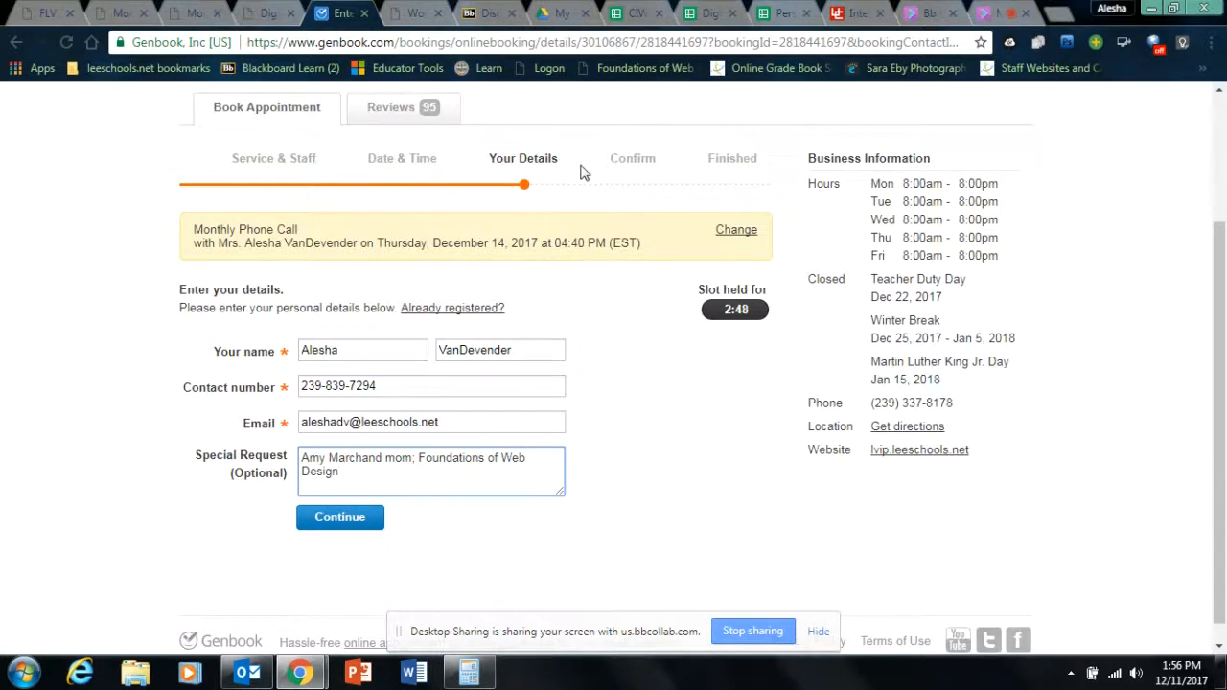